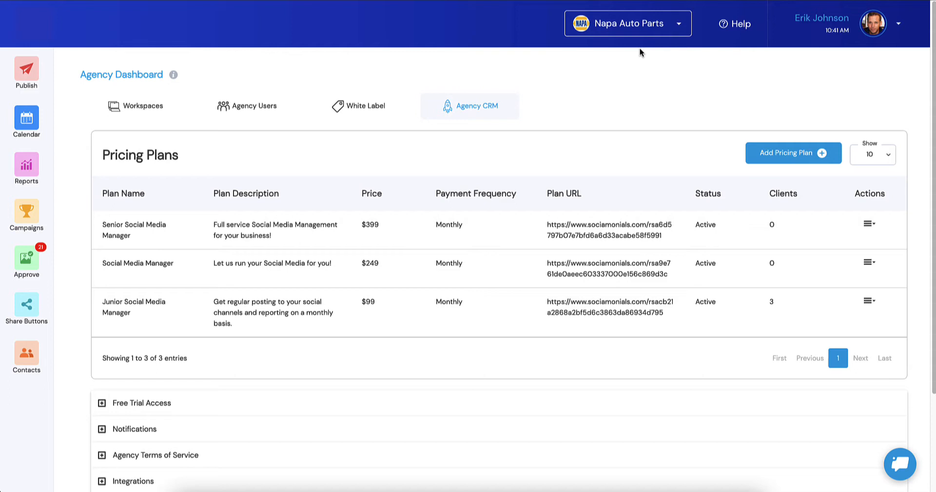
mouse_move(391, 319)
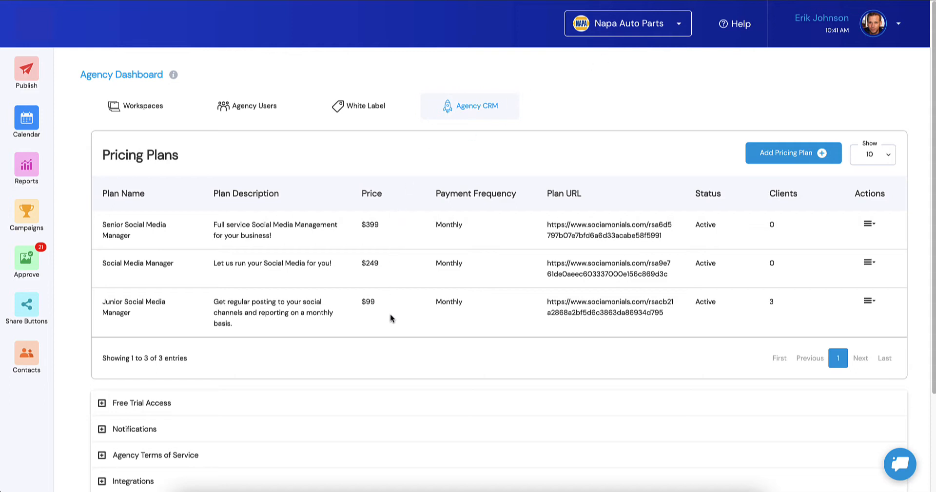
mouse_move(415, 238)
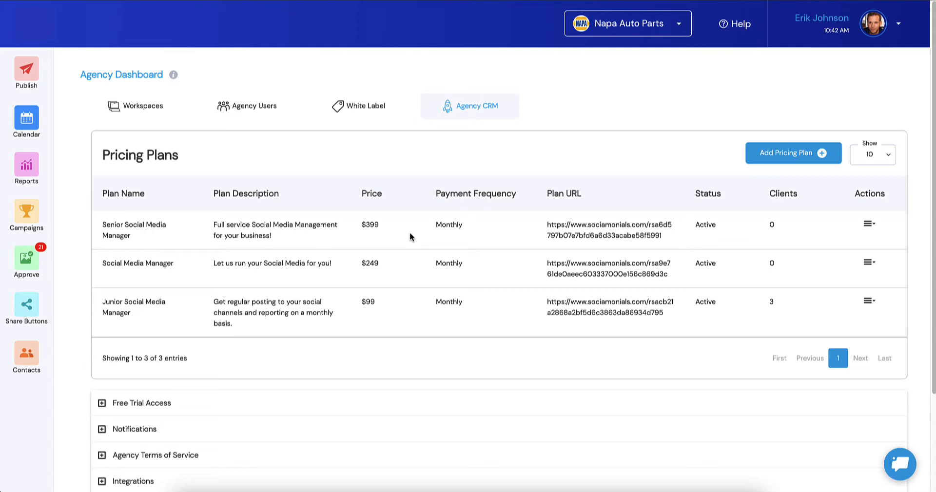
mouse_move(139, 259)
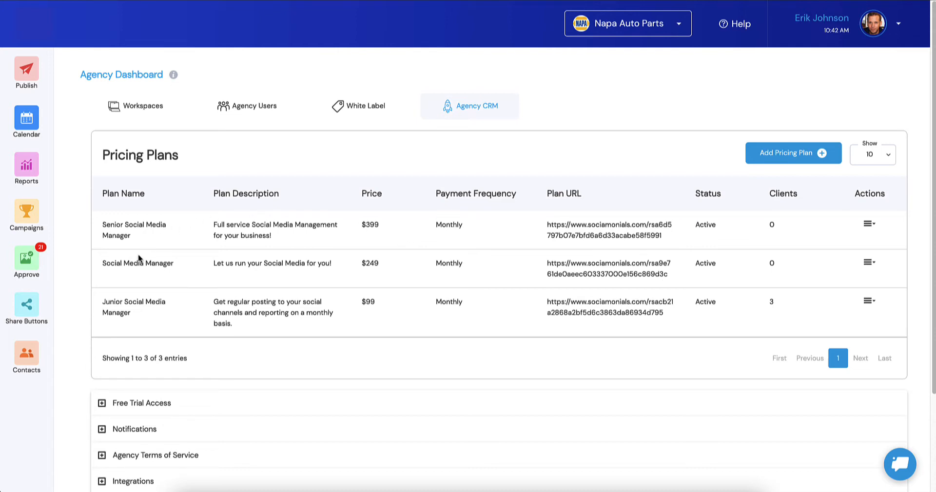
mouse_move(130, 319)
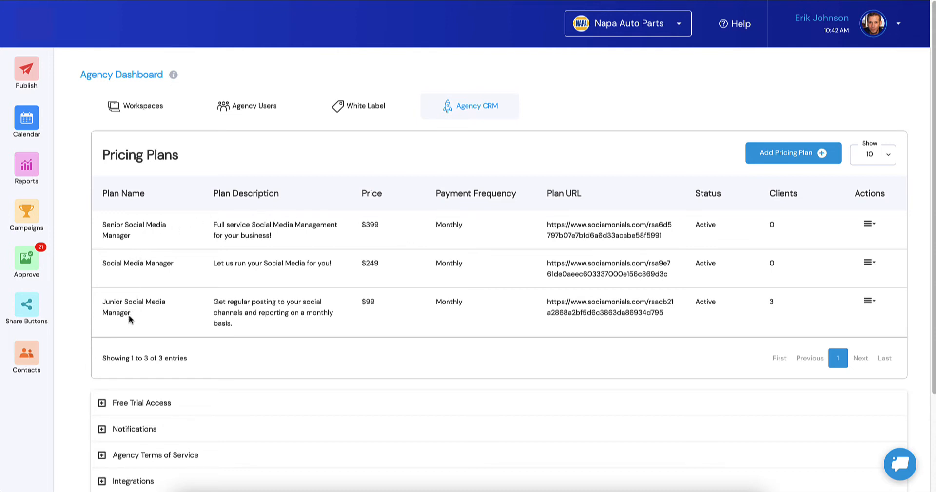
mouse_move(664, 318)
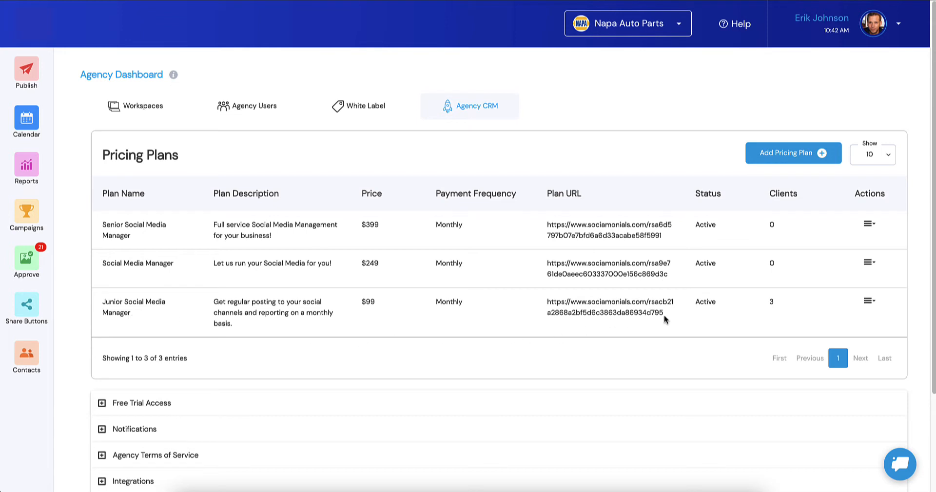
mouse_move(680, 262)
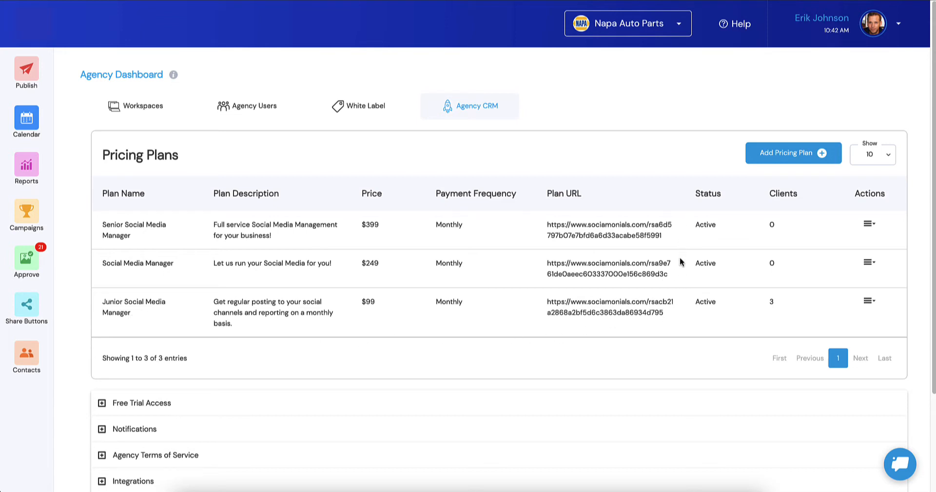
mouse_move(683, 269)
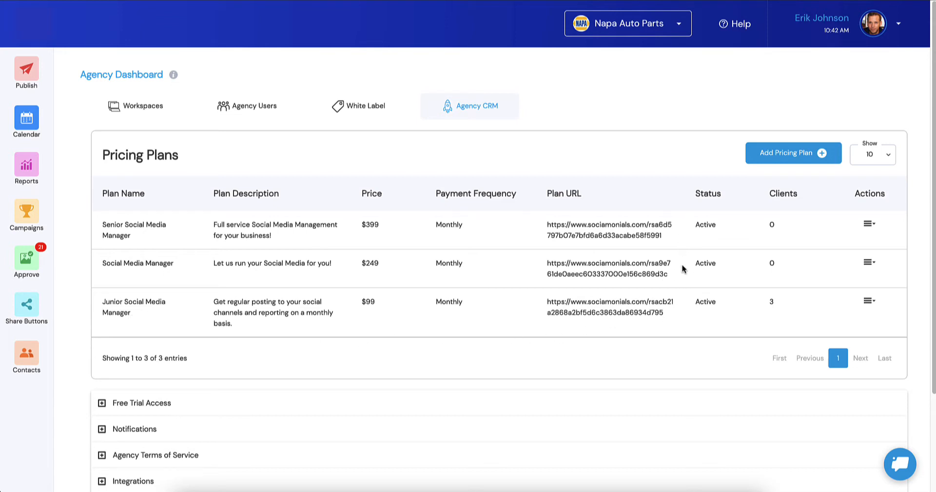
mouse_move(692, 245)
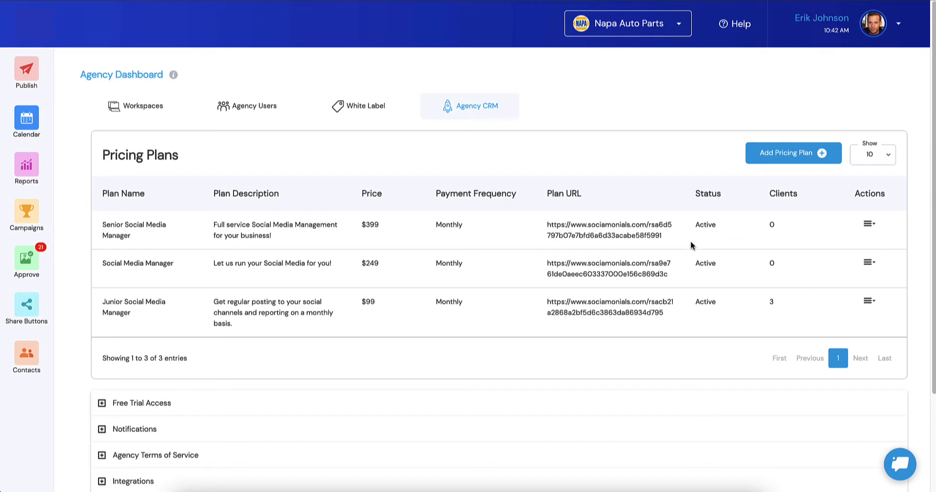
mouse_move(703, 243)
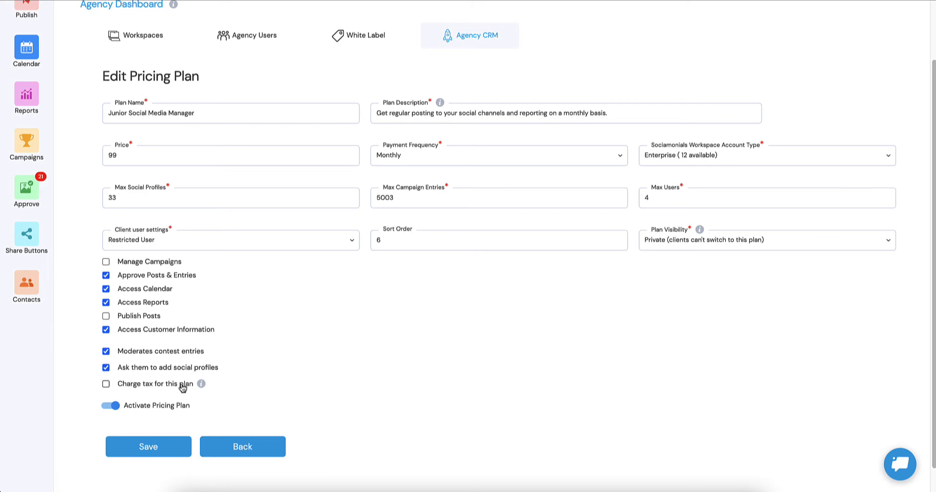
- Enable 'Charge tax for this plan' on the Junior plan and go to the tax setup instructions
left_click(107, 384)
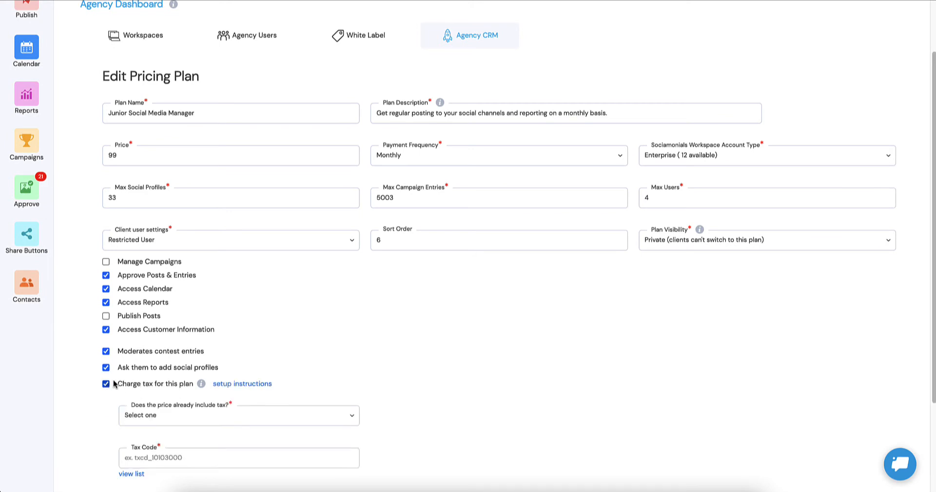
scroll("down", 3)
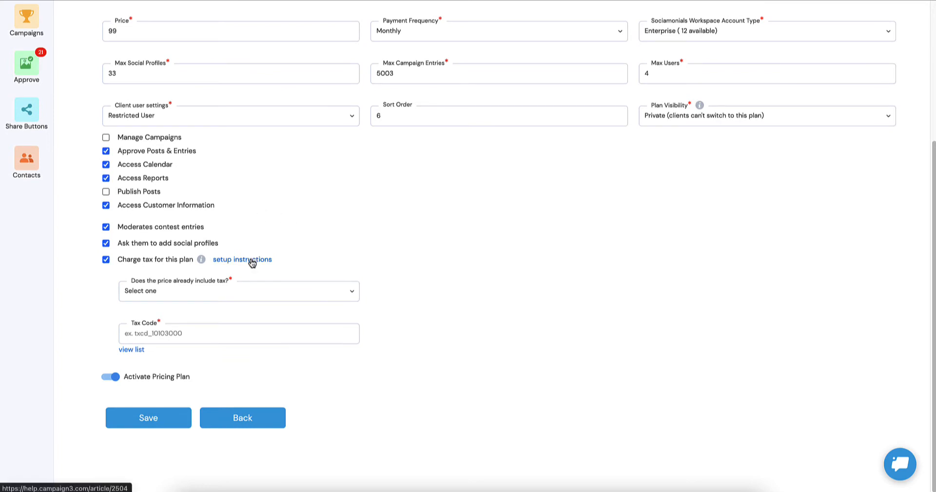
mouse_move(230, 270)
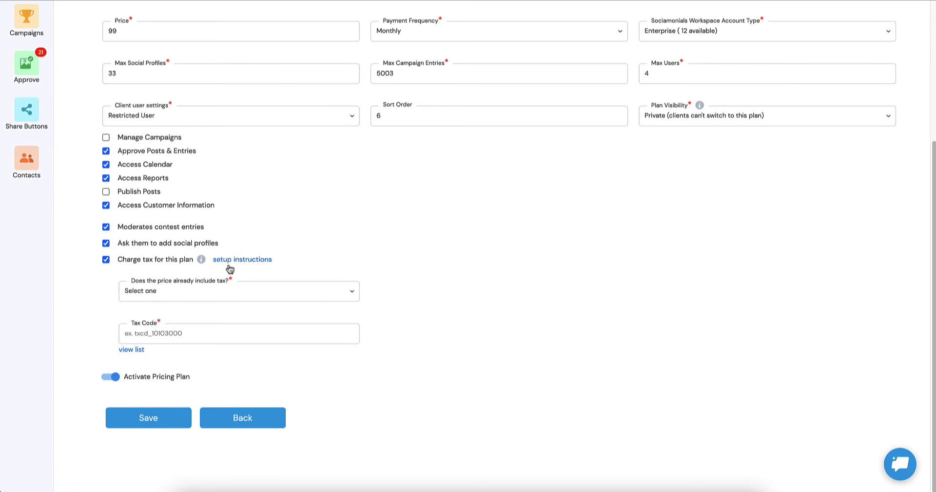
mouse_move(241, 259)
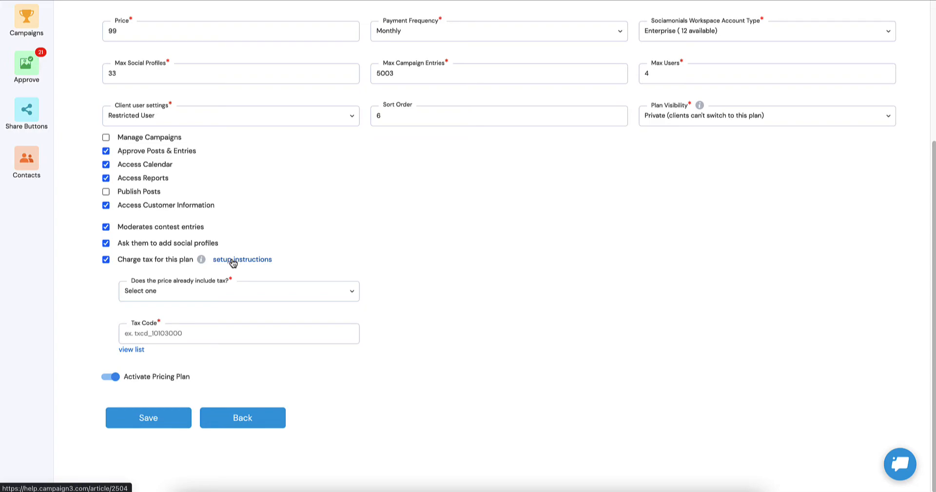
left_click(242, 259)
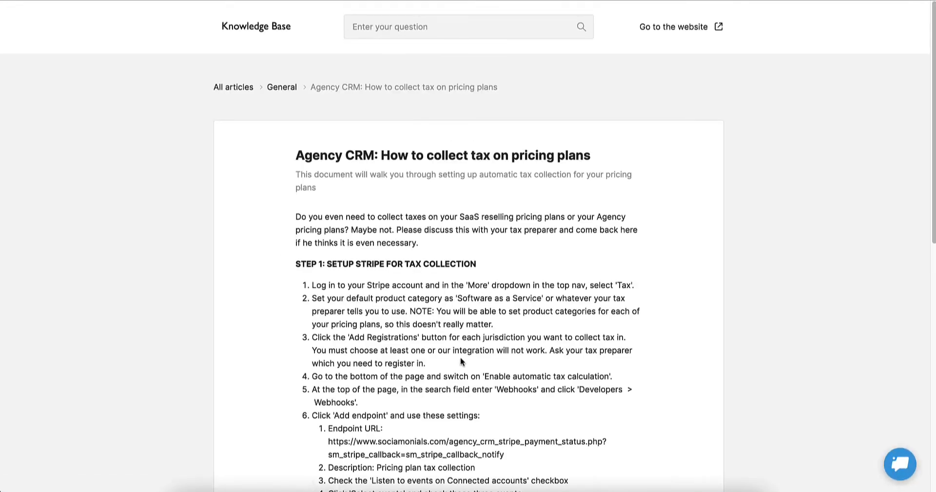
- Scroll through the 'How to collect tax on pricing plans' Knowledge Base article
scroll("down", 3)
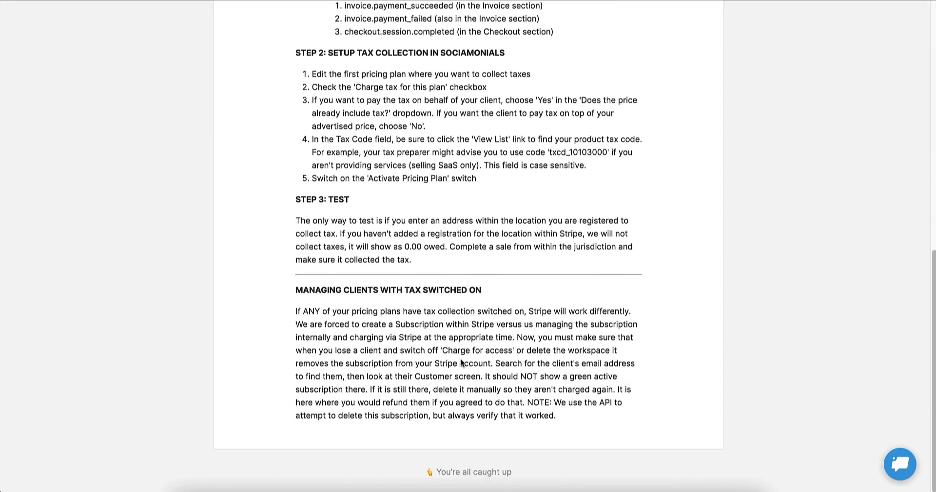
scroll("up", 3)
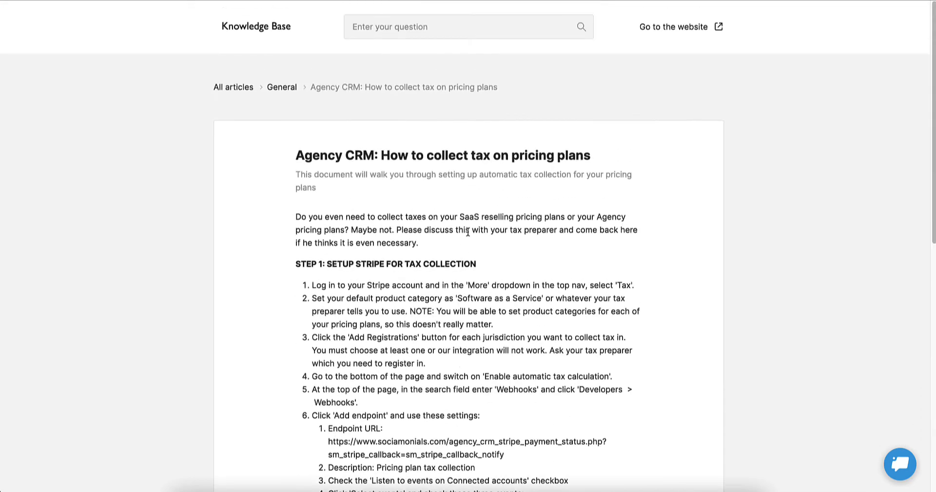
scroll("down", 3)
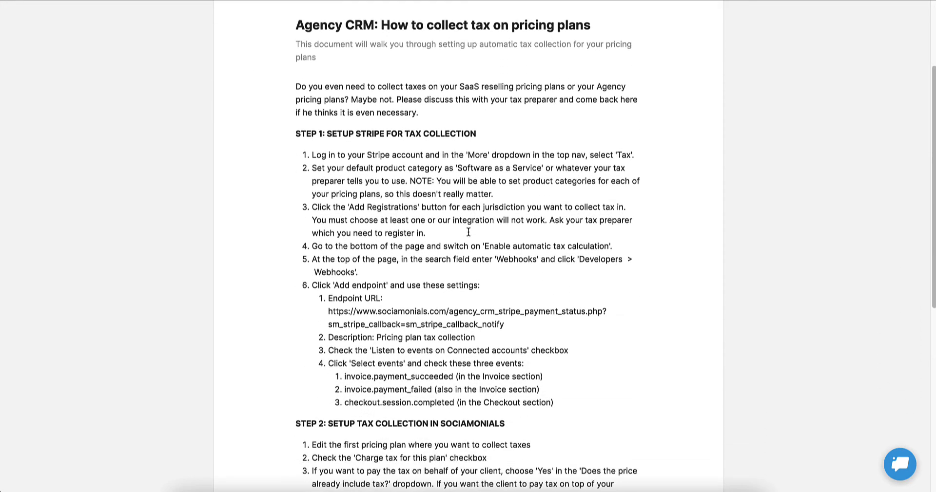
scroll("down", 3)
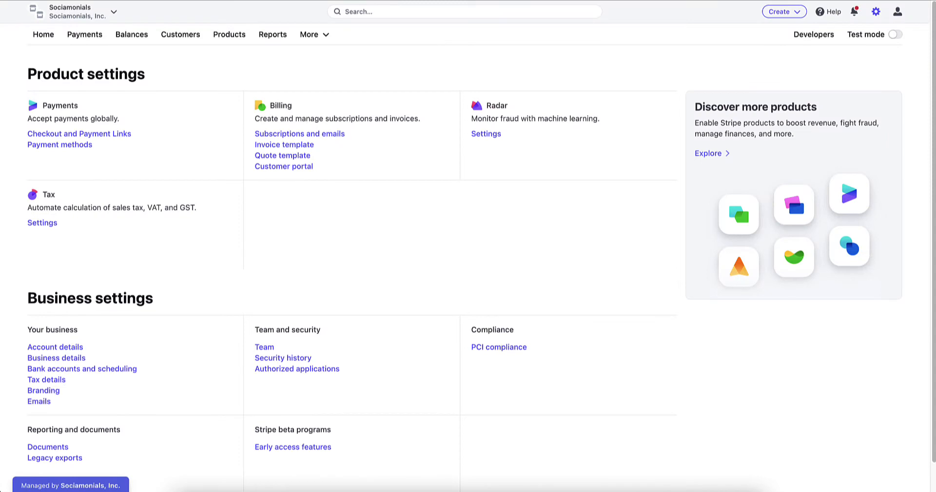
mouse_move(351, 264)
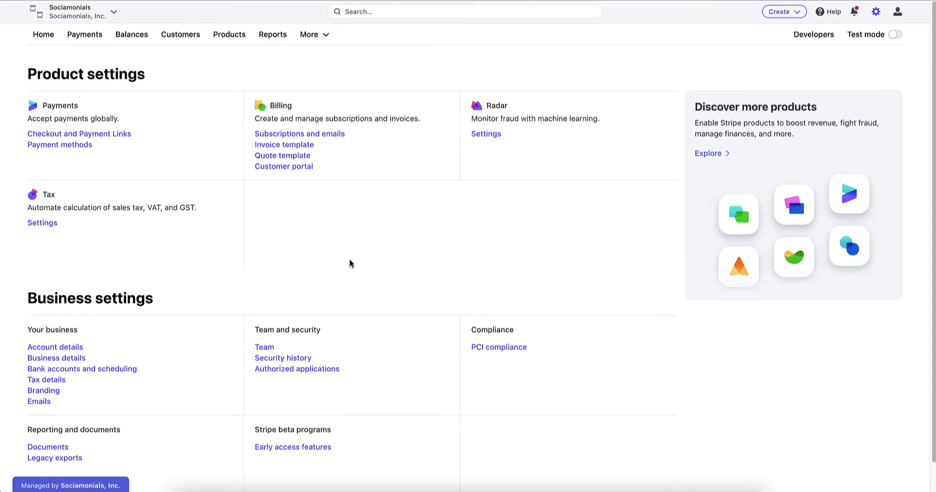
mouse_move(228, 34)
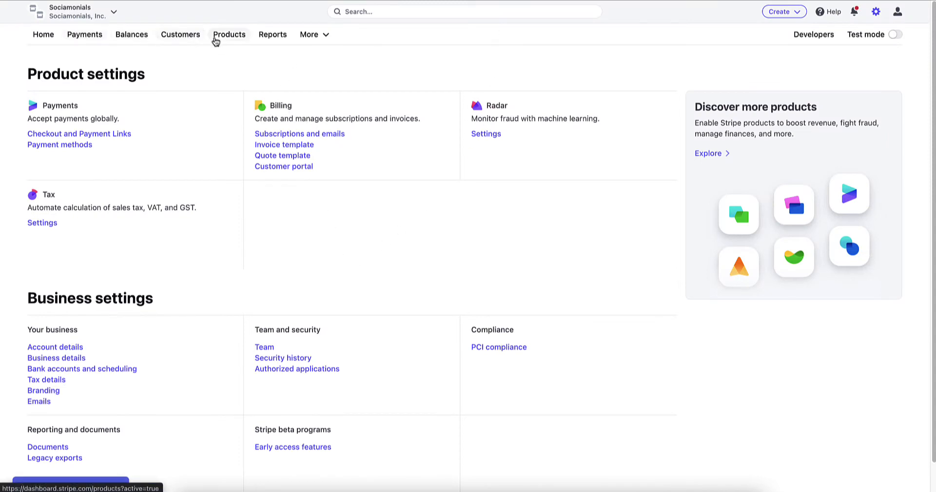
mouse_move(313, 35)
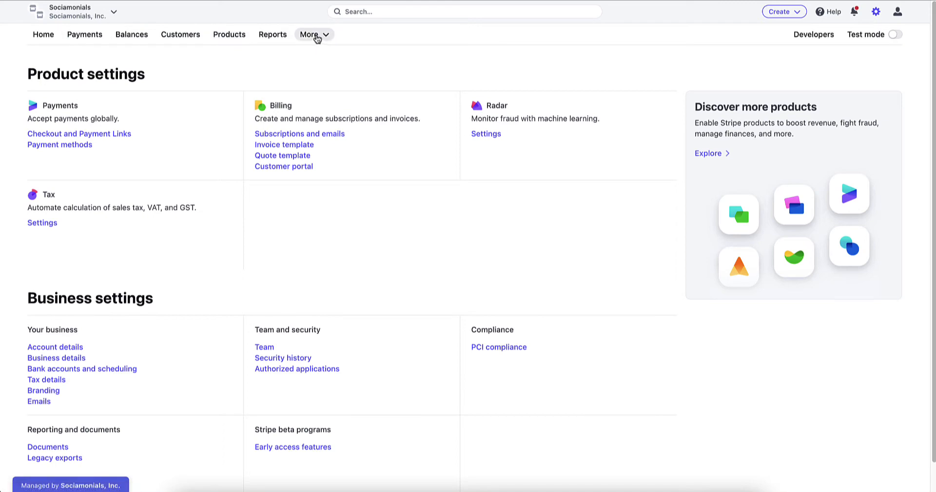
- Choose Tax from Stripe's More products menu to reach the Tax settings
left_click(313, 34)
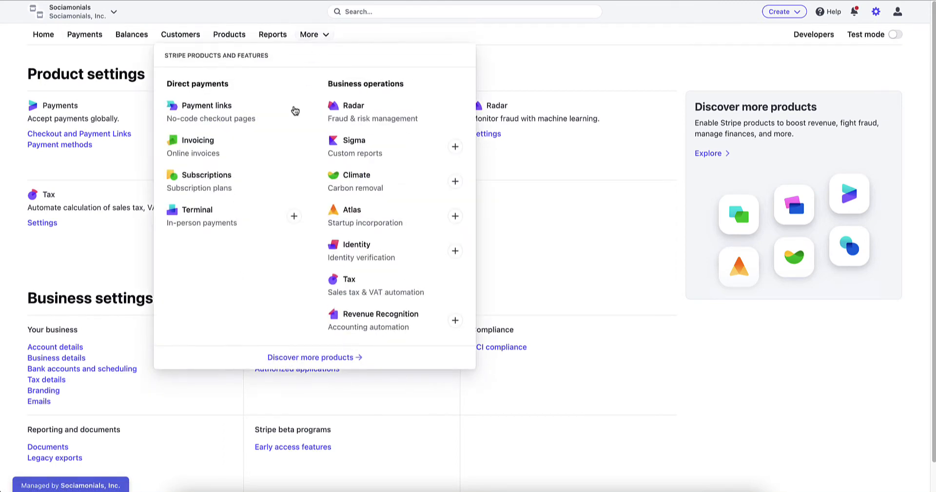
left_click(349, 285)
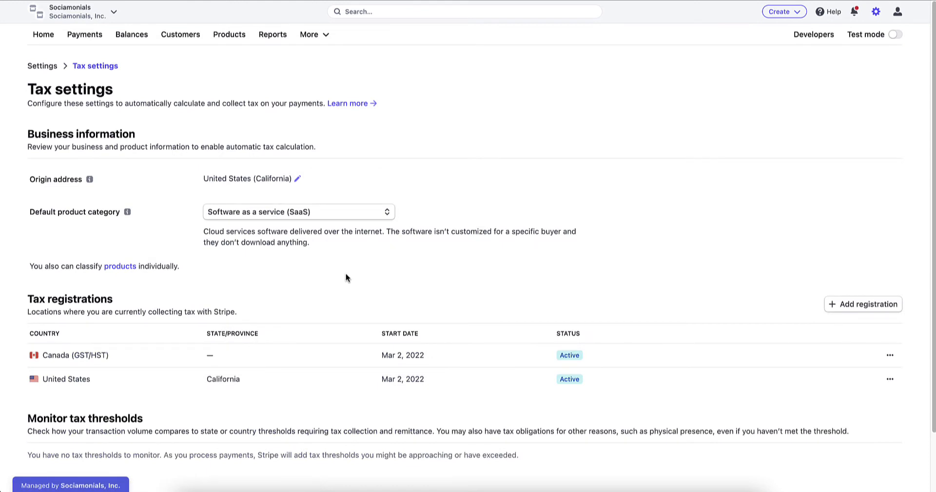
mouse_move(255, 217)
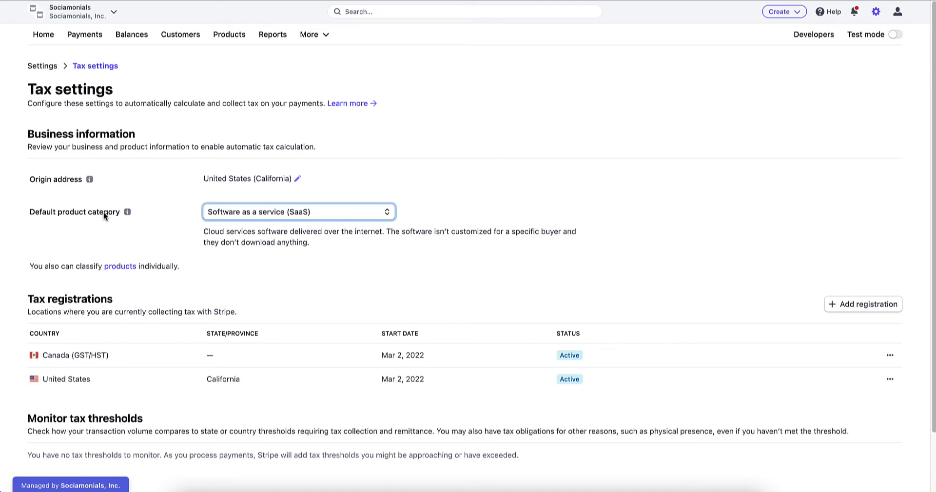
scroll("down", 3)
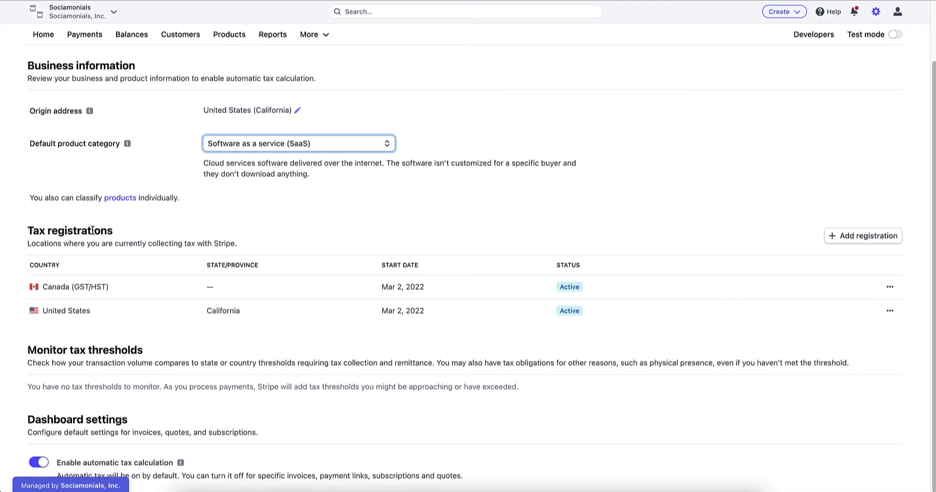
mouse_move(219, 239)
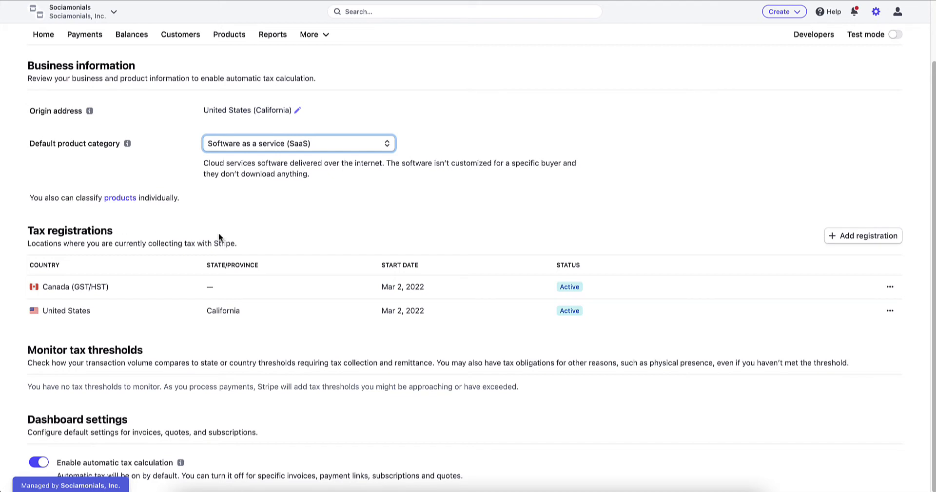
mouse_move(307, 245)
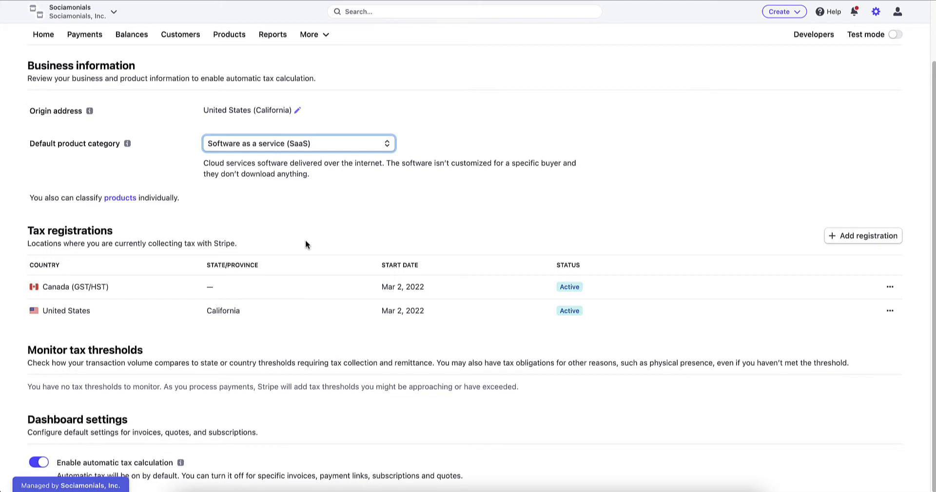
mouse_move(316, 243)
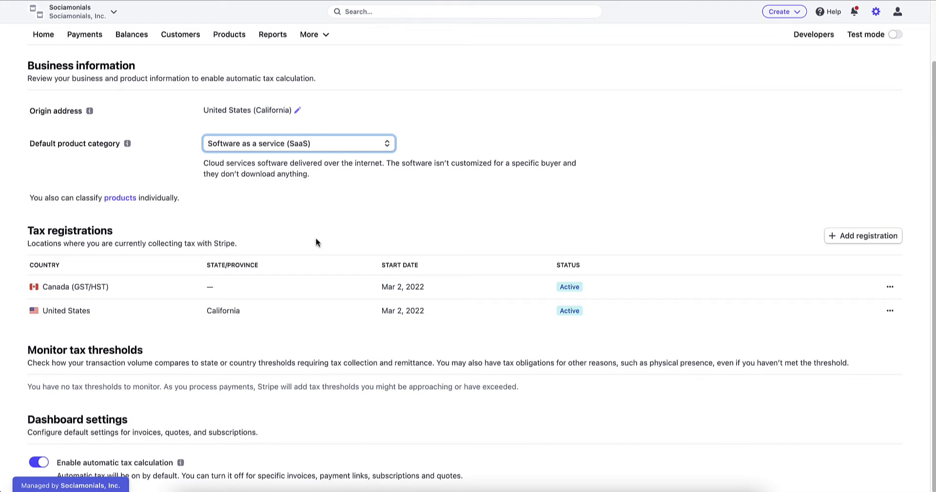
mouse_move(909, 238)
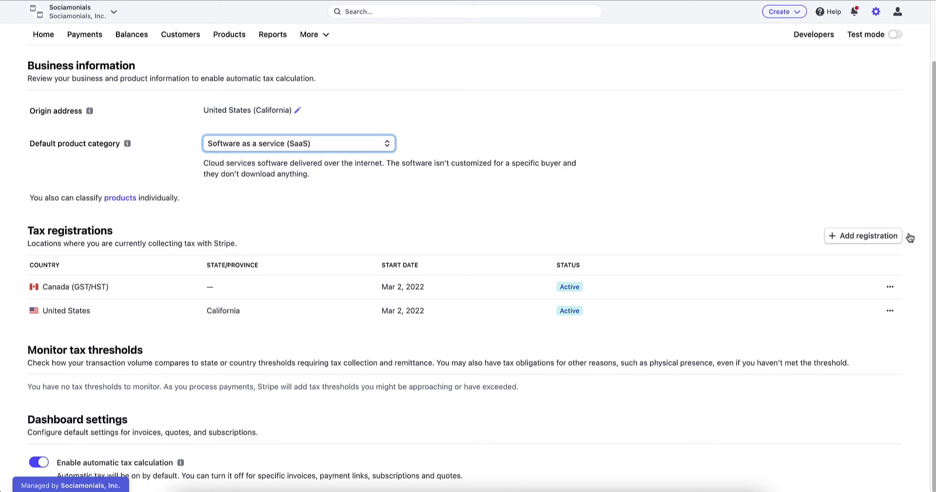
left_click(863, 235)
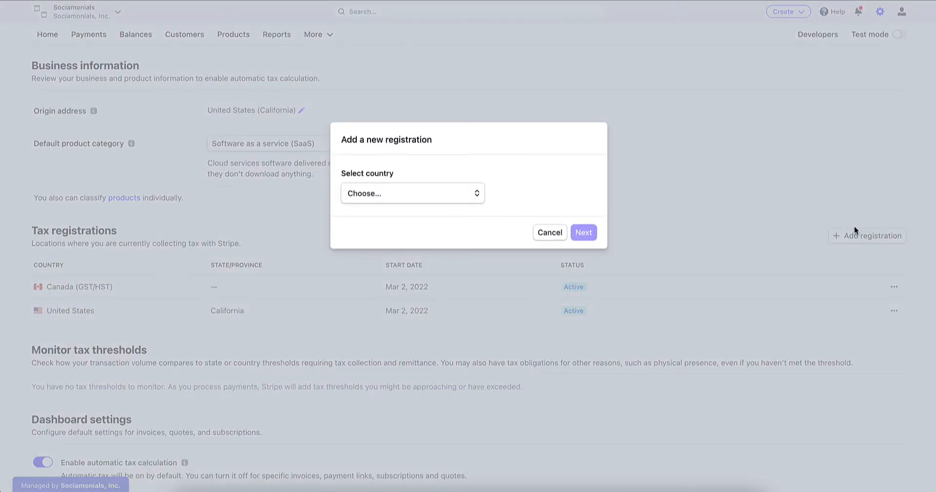
left_click(411, 193)
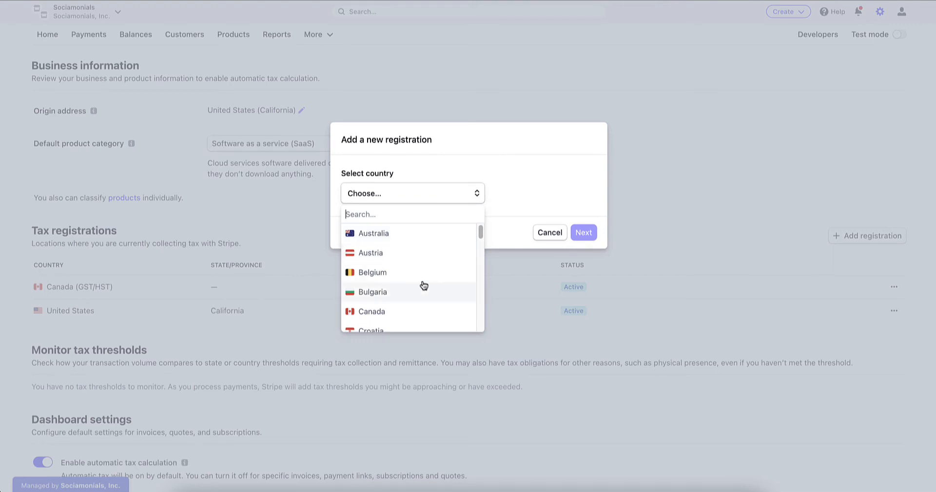
left_click(411, 193)
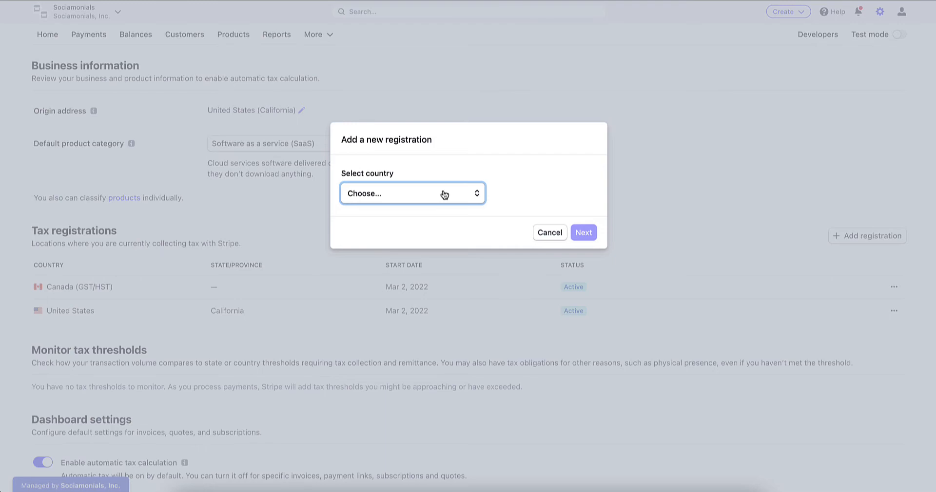
left_click(549, 232)
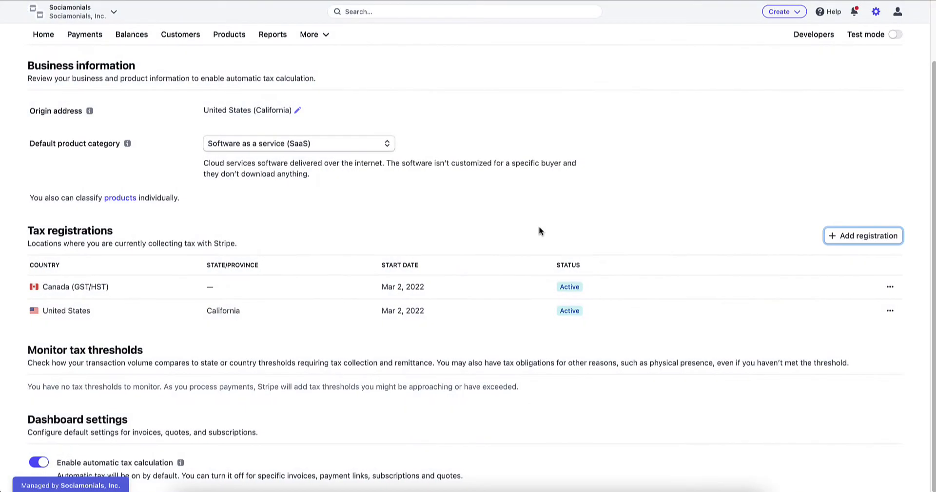
mouse_move(438, 297)
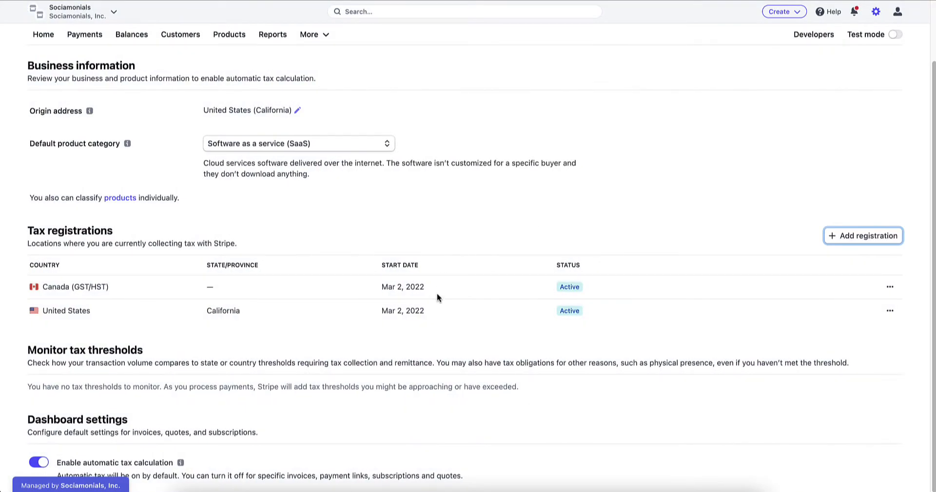
mouse_move(105, 313)
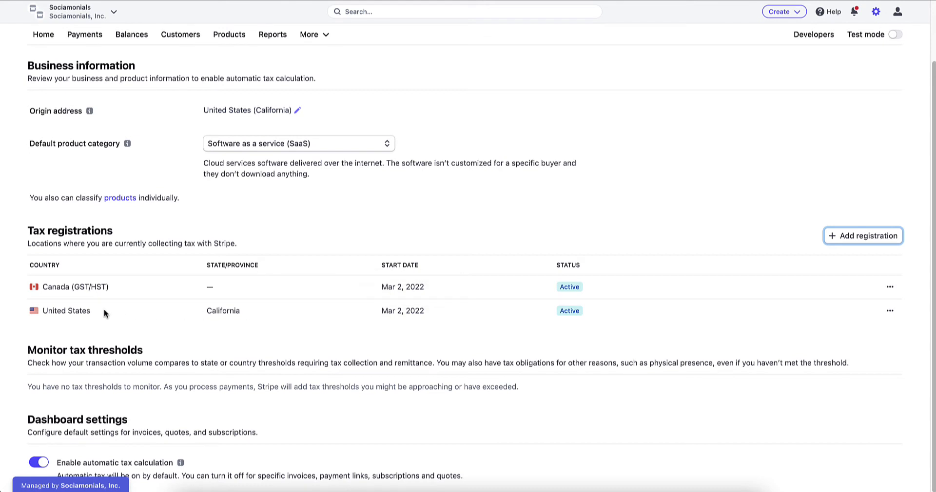
mouse_move(82, 296)
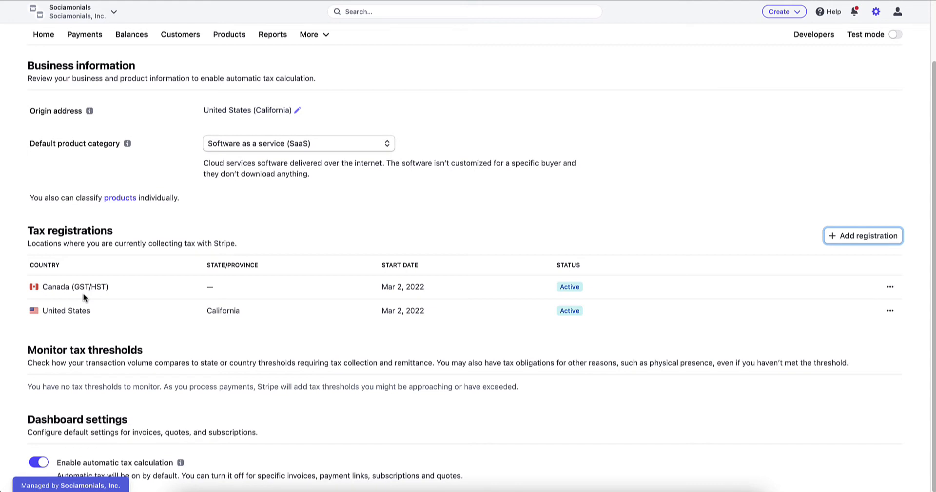
mouse_move(113, 291)
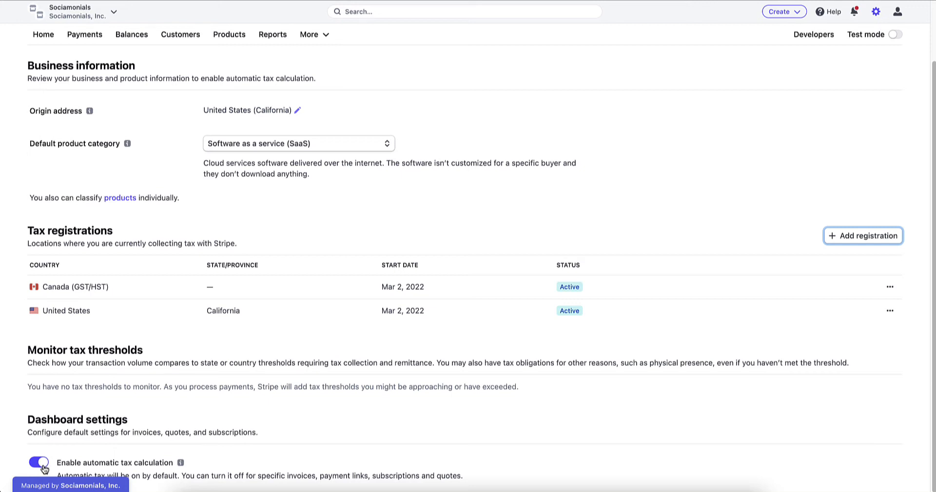
mouse_move(454, 245)
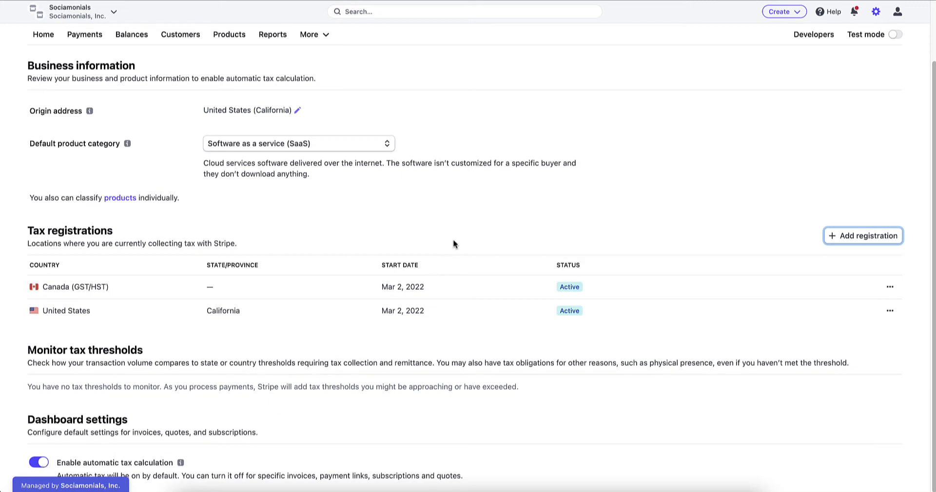
- Find Developers > Webhooks via the dashboard search and begin adding a new endpoint
left_click(464, 12)
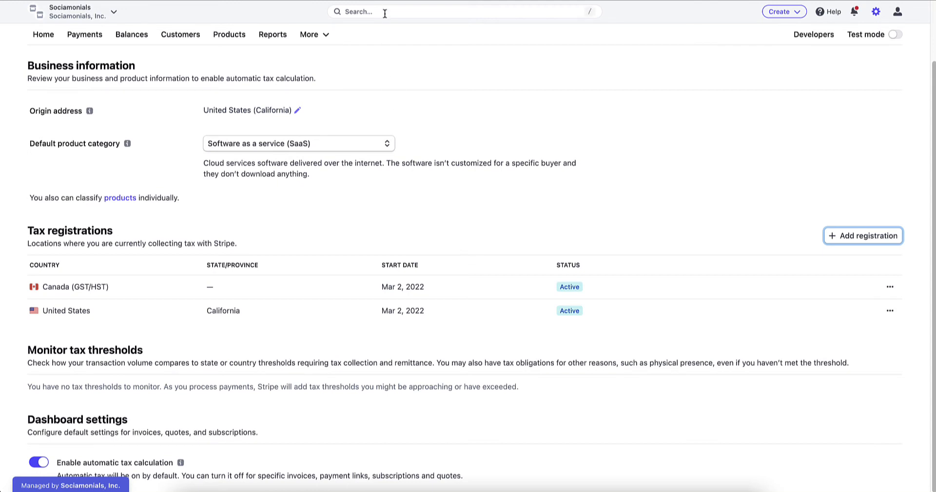
type("webhooks")
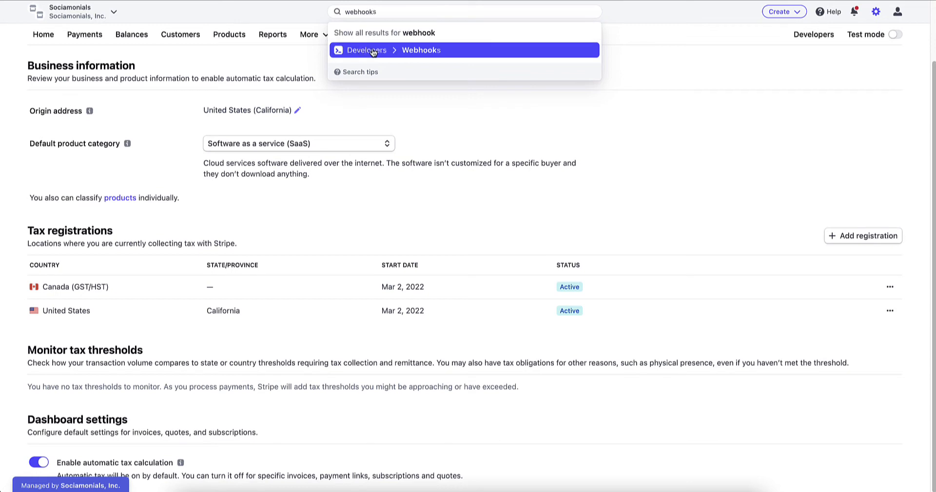
mouse_move(429, 53)
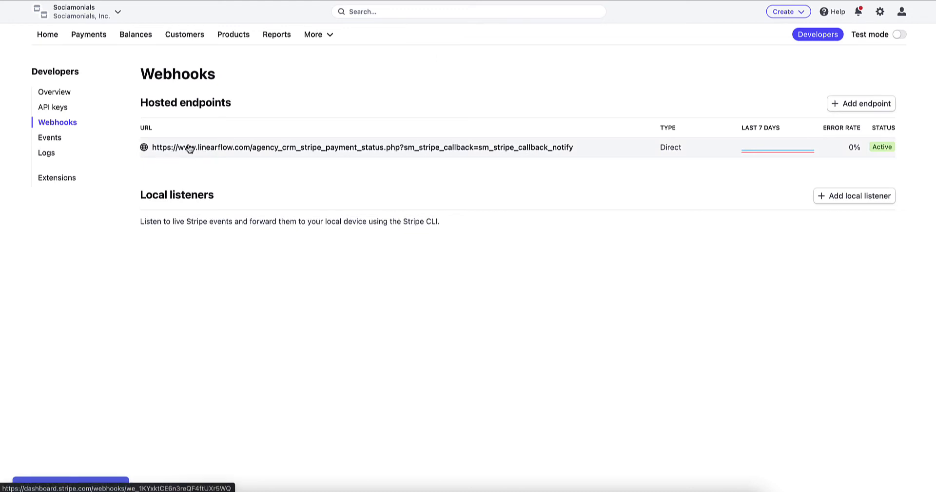
mouse_move(478, 147)
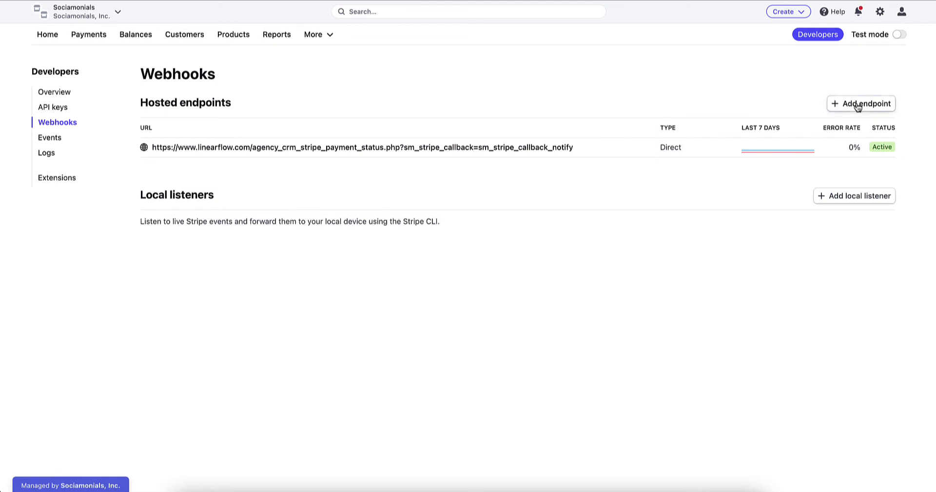
left_click(861, 104)
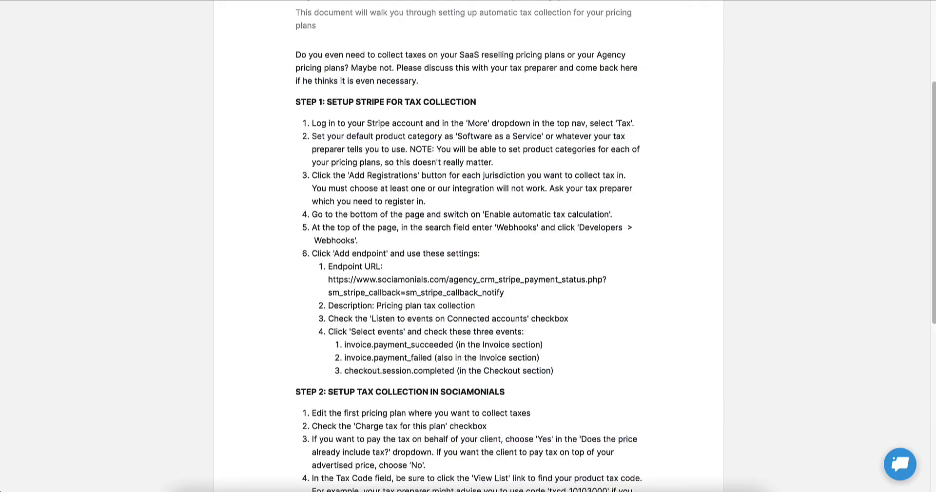
- Select the Endpoint URL under step 6 of the tax article for copying
scroll("up", 3)
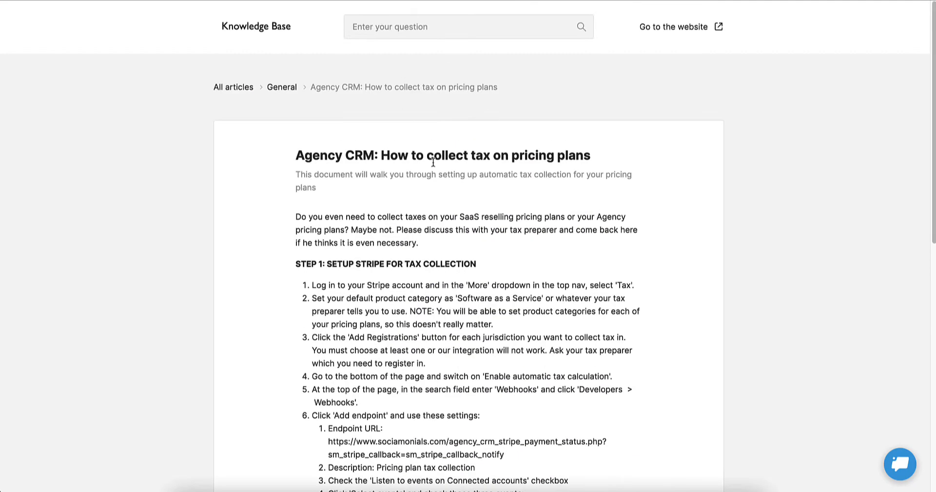
scroll("down", 3)
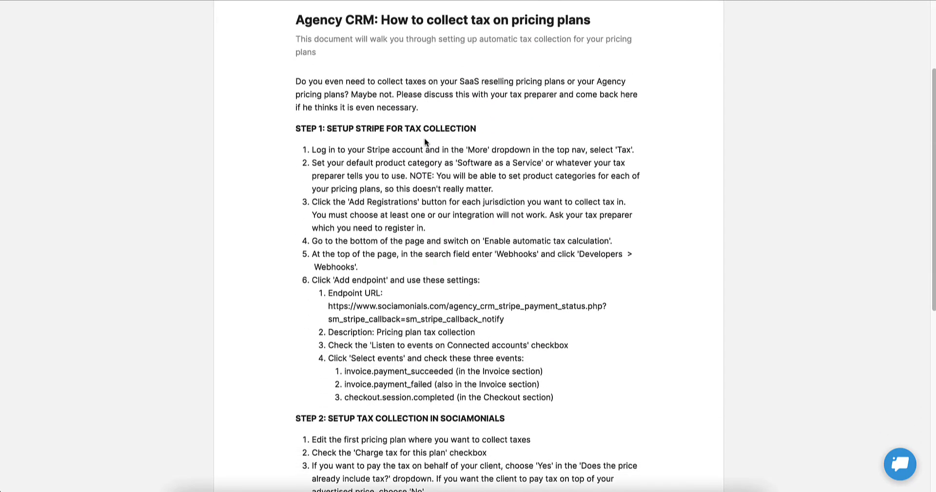
mouse_move(380, 280)
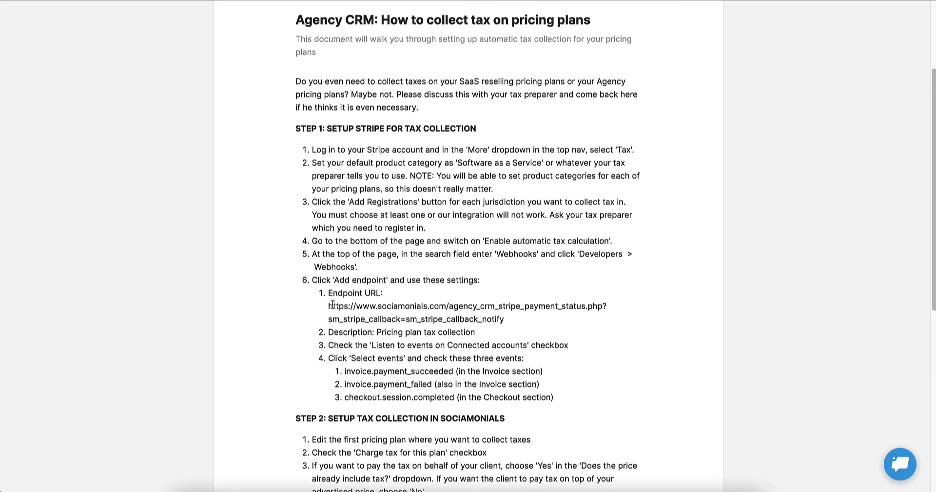
left_click_drag(328, 306, 504, 319)
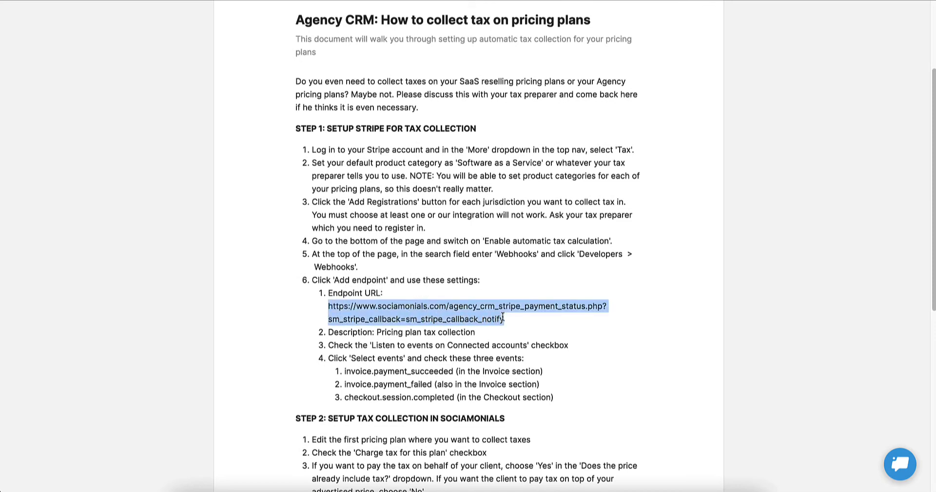
mouse_move(711, 46)
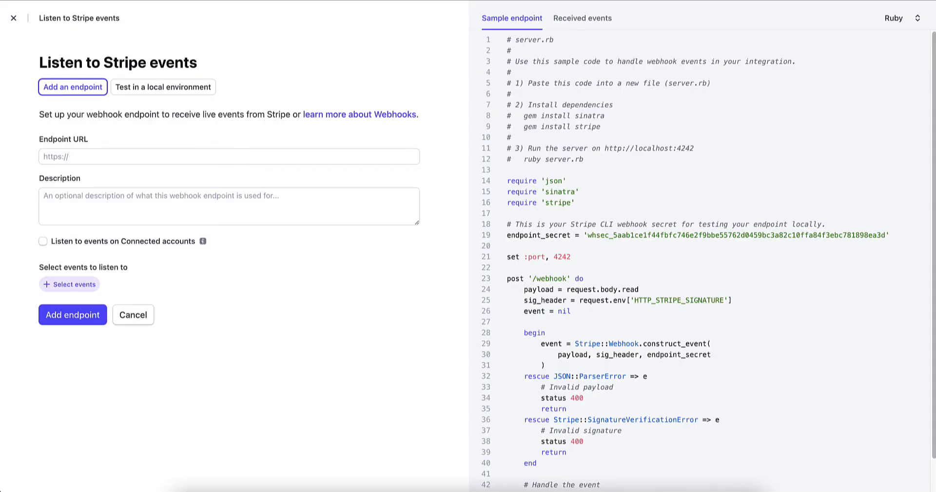
- Fill in the Sociamonials callback URL and 'Tax collection' description, listening on connected accounts
type("ociamonials.com/agency_crm_stripe_payment_status.php?sm_stripe_callback=sm_stripe_callback_notify")
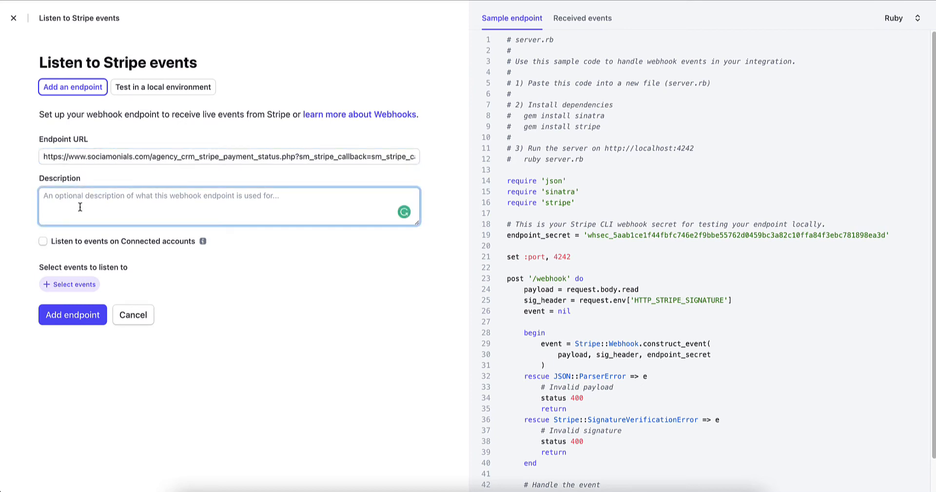
type("Tax collec")
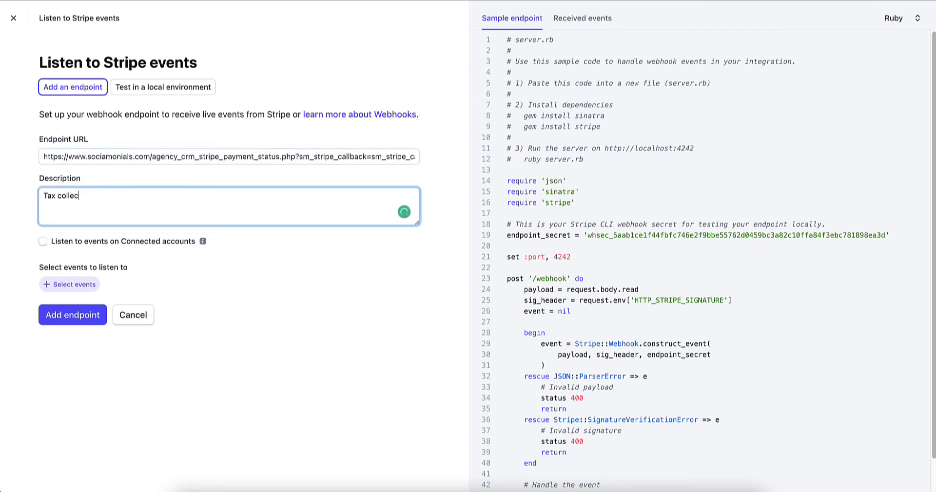
type("tion")
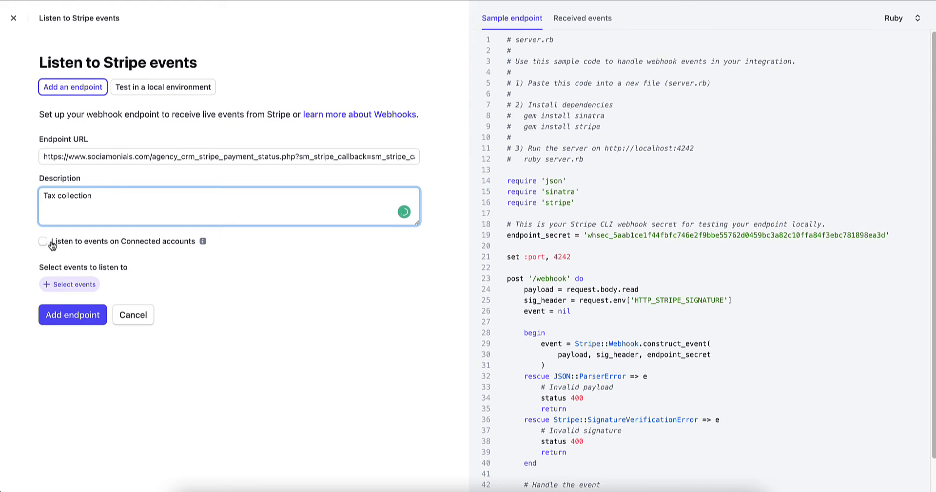
left_click(41, 241)
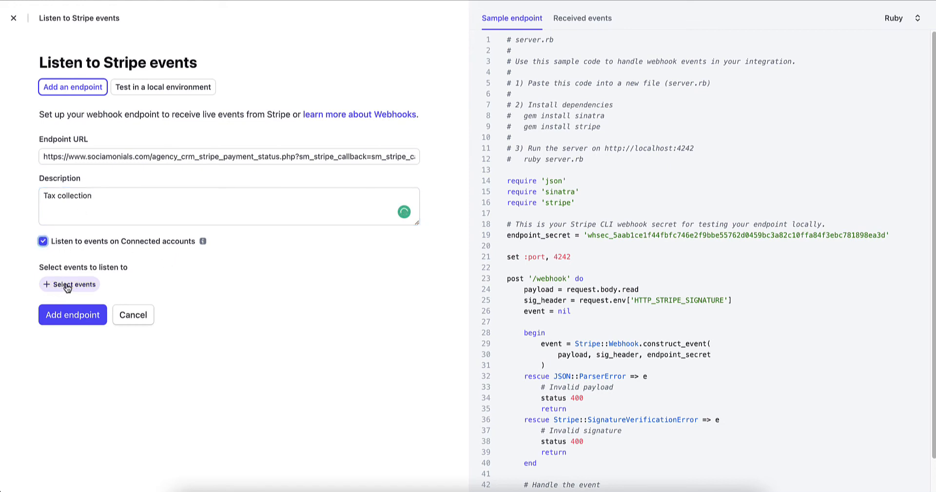
left_click(69, 284)
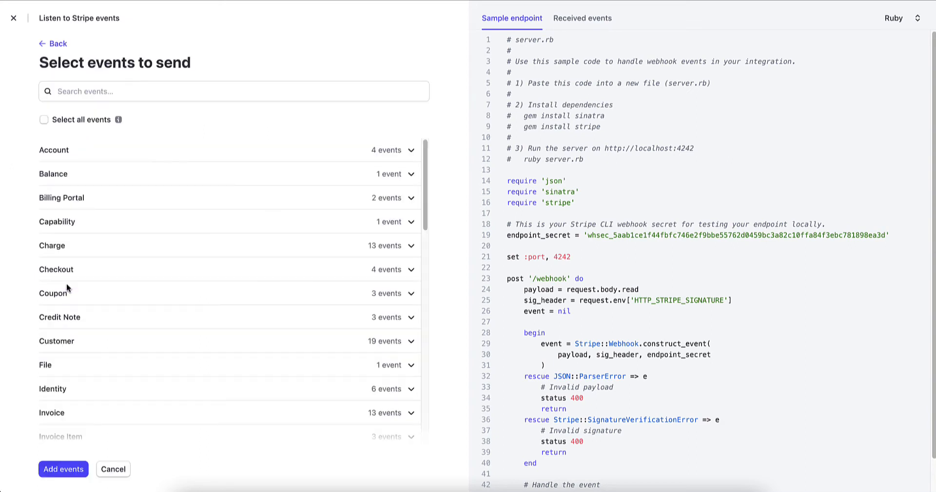
mouse_move(93, 275)
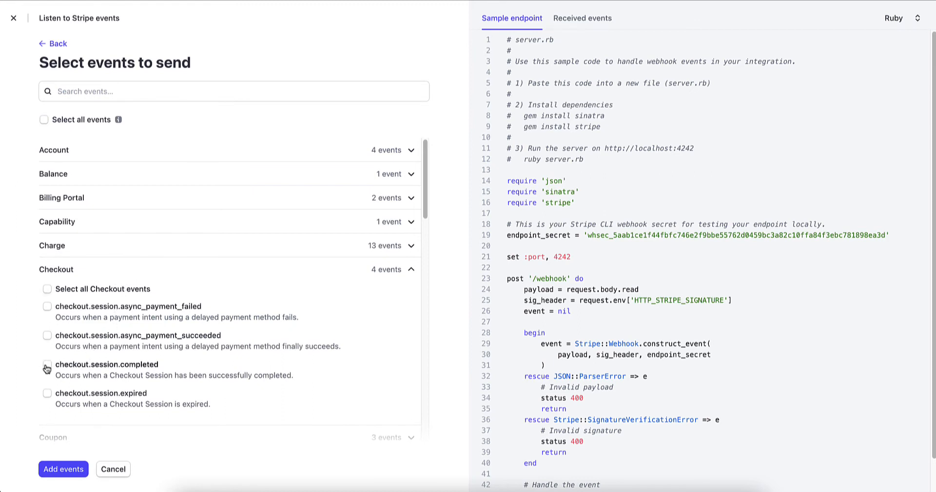
- Add invoice.payment_failed and invoice.payment_succeeded as the endpoint's events
left_click(47, 368)
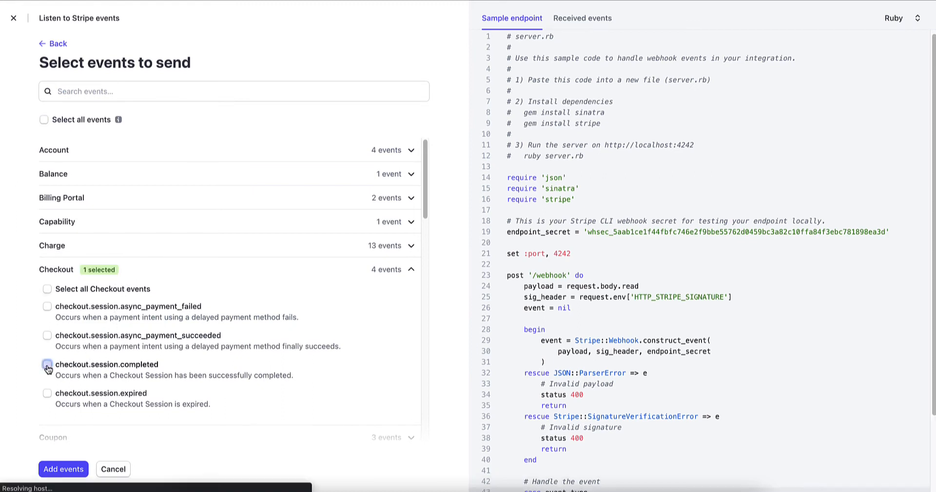
left_click(47, 365)
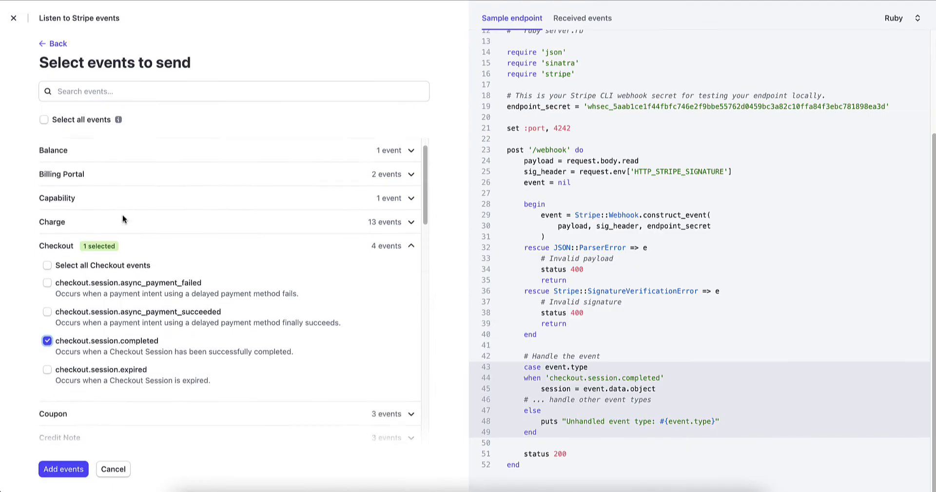
scroll("down", 3)
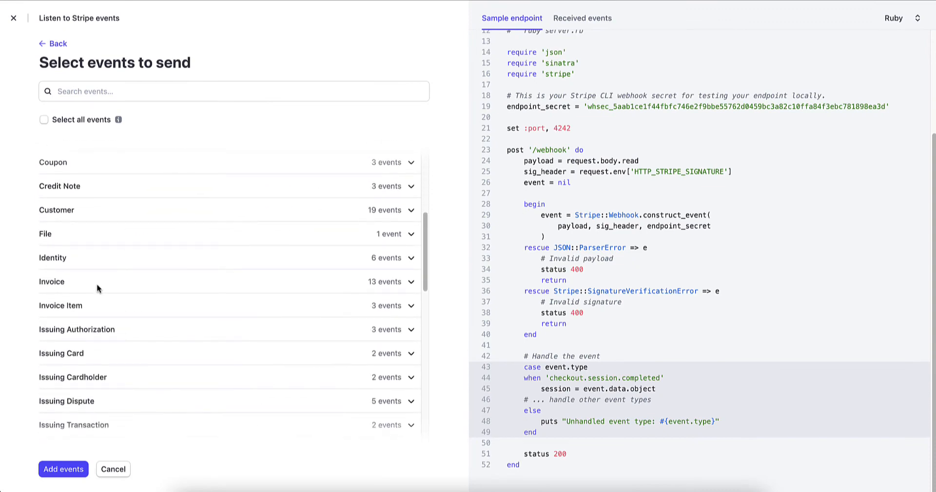
left_click(410, 282)
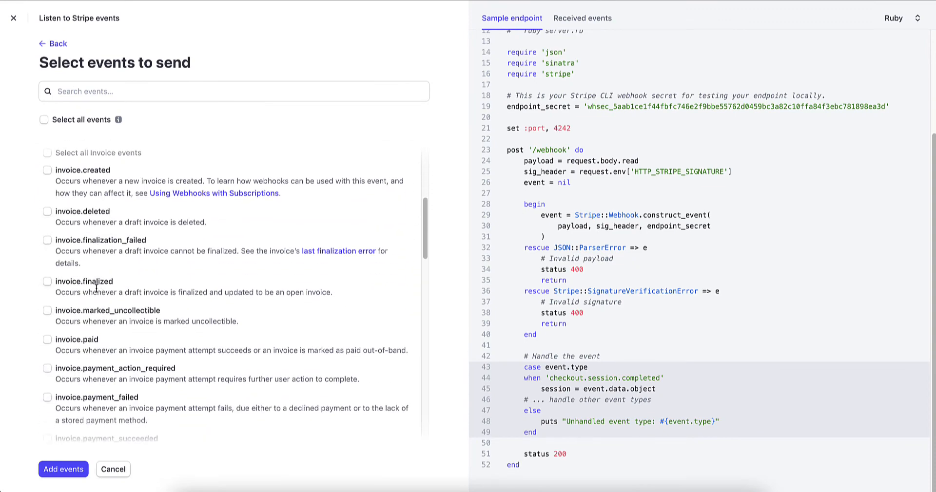
scroll("down", 3)
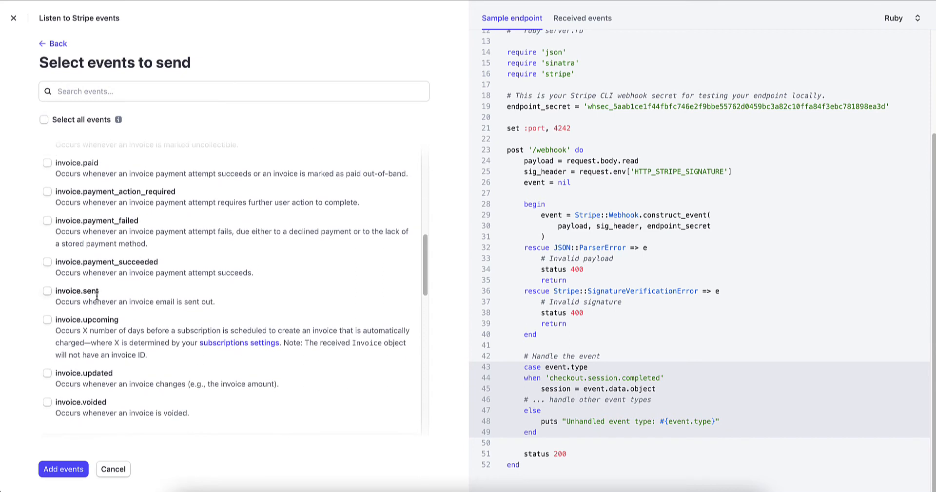
scroll("down", 3)
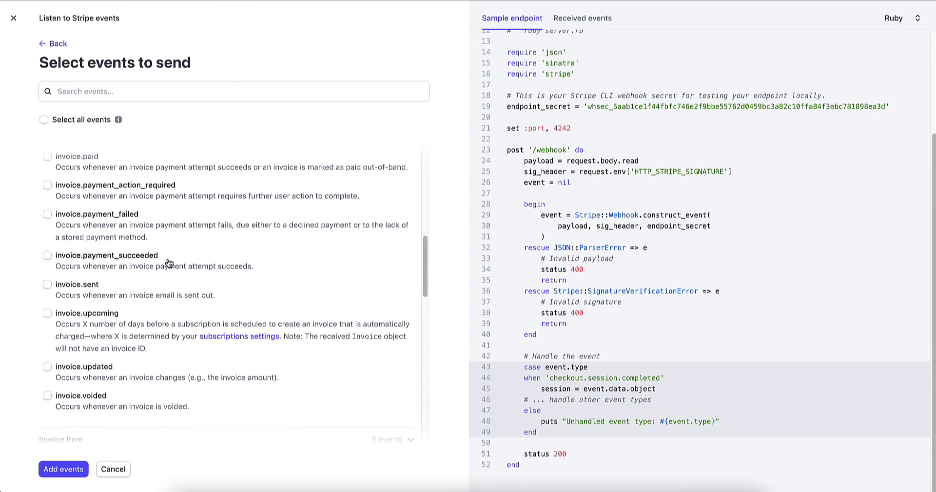
scroll("up", 3)
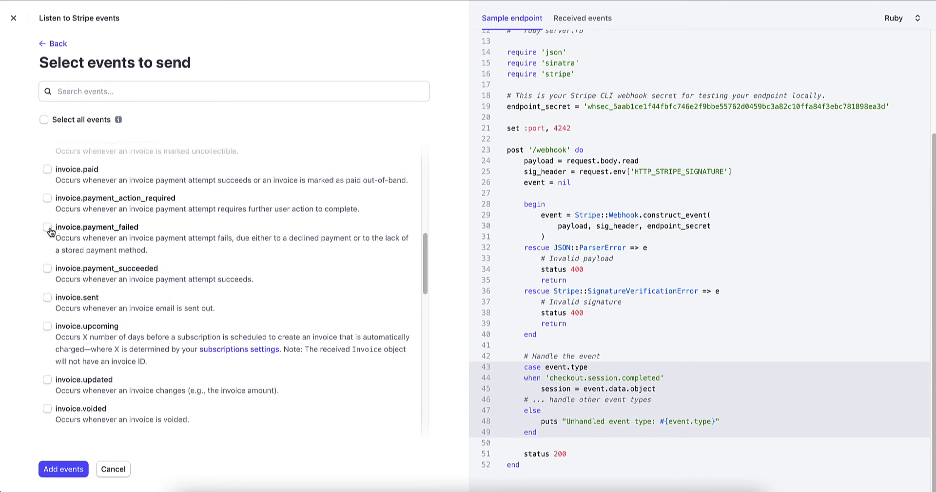
left_click(47, 227)
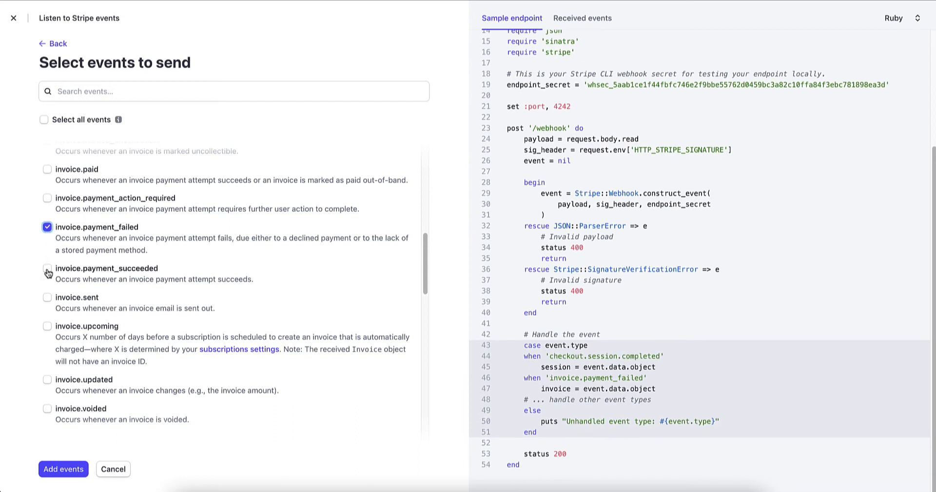
left_click(47, 268)
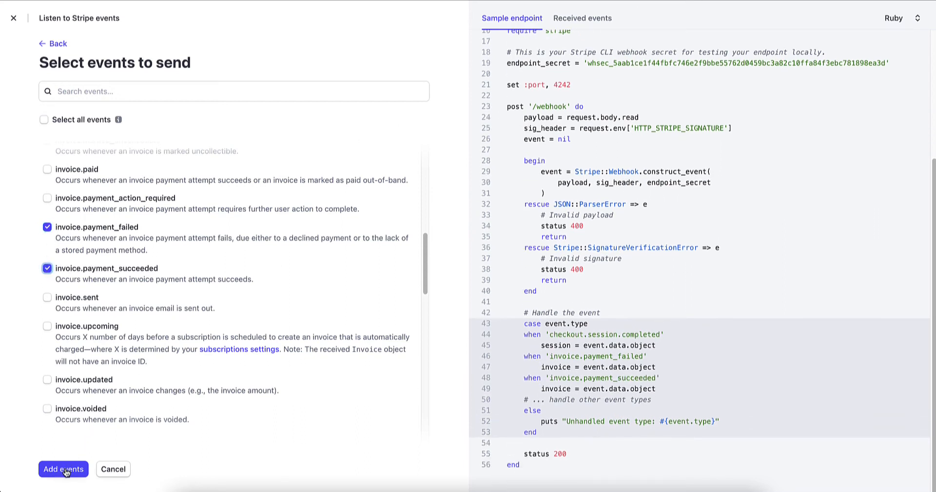
left_click(64, 469)
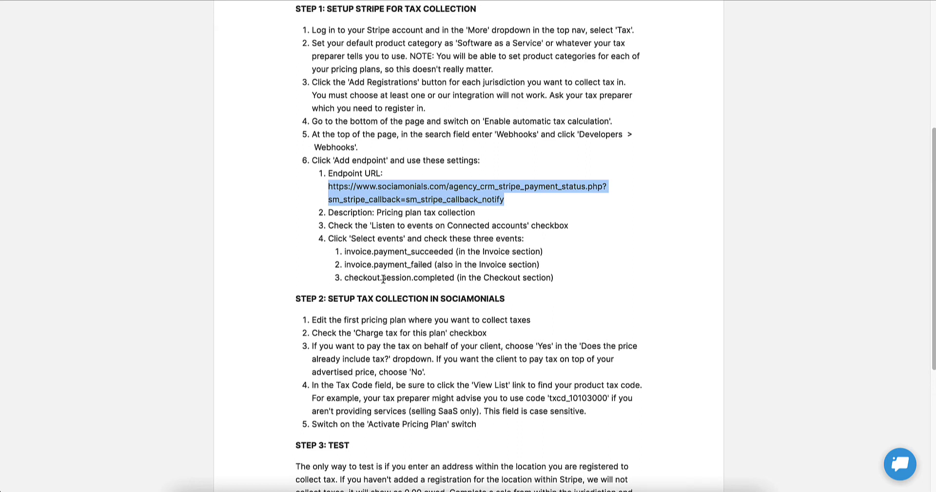
- Scroll the tax article to Step 2: Setup tax collection in Sociamonials
scroll("up", 3)
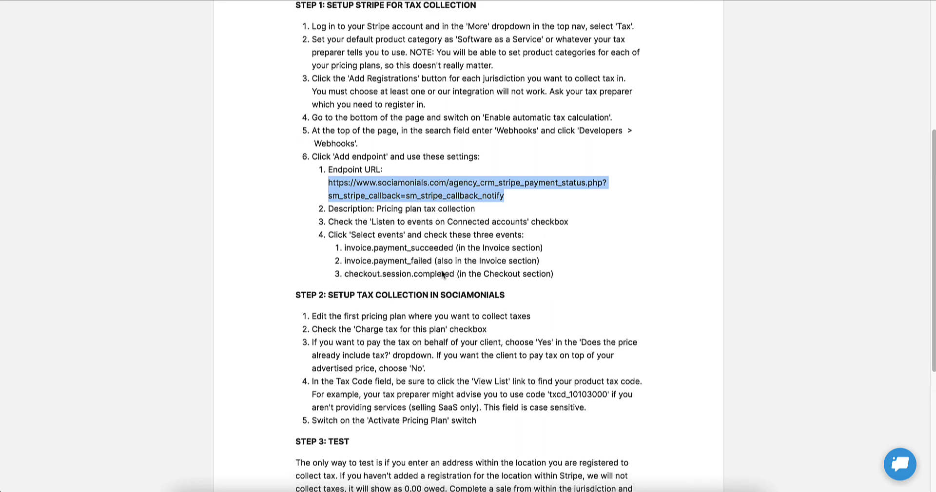
scroll("down", 3)
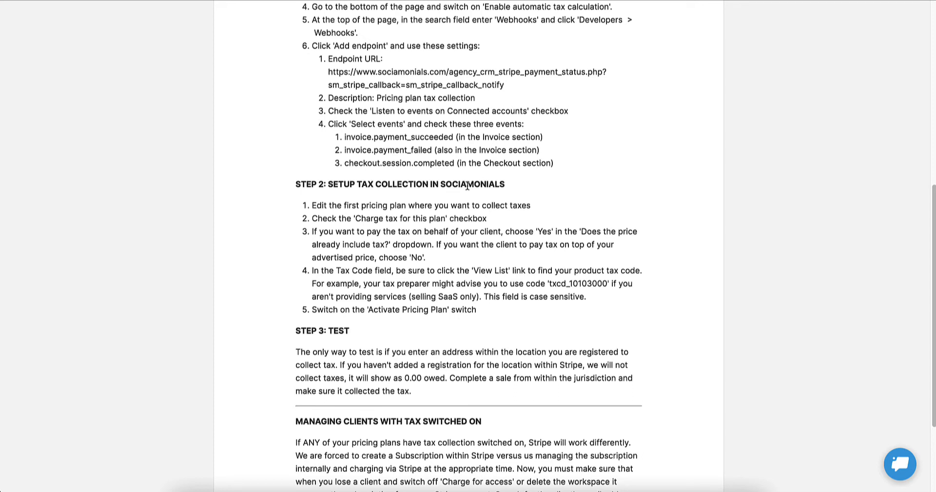
mouse_move(445, 203)
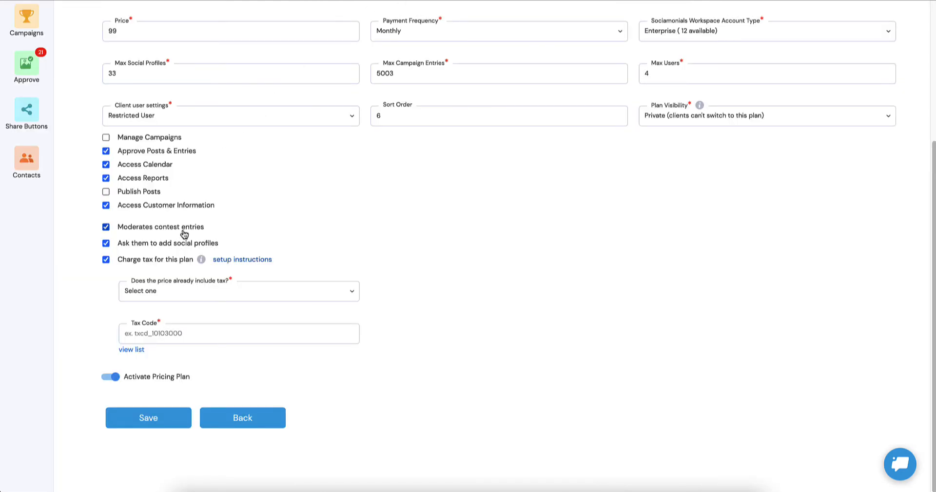
mouse_move(160, 308)
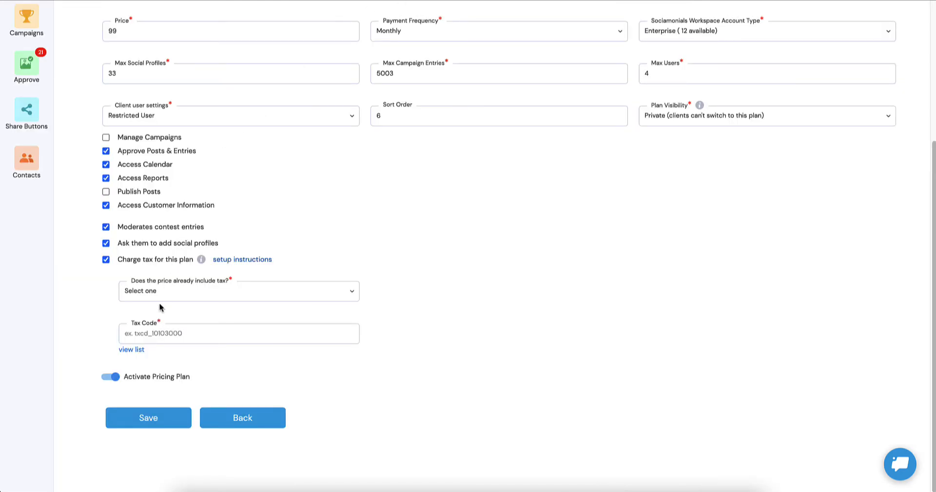
mouse_move(174, 288)
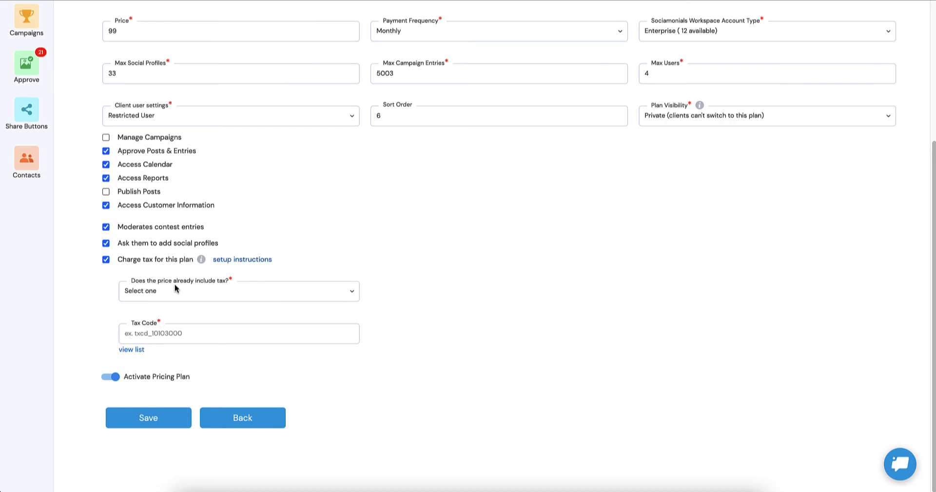
mouse_move(206, 294)
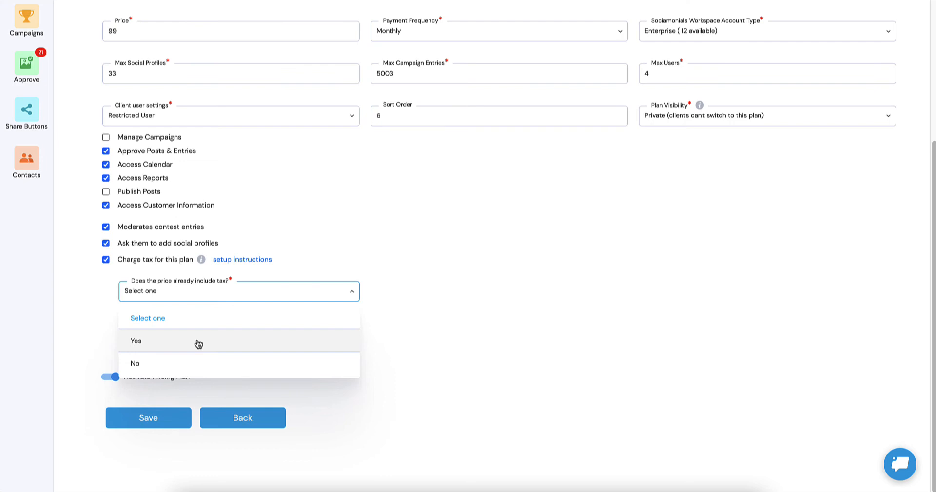
- Set 'Does the price already include tax?' to No on the pricing plan
left_click(136, 364)
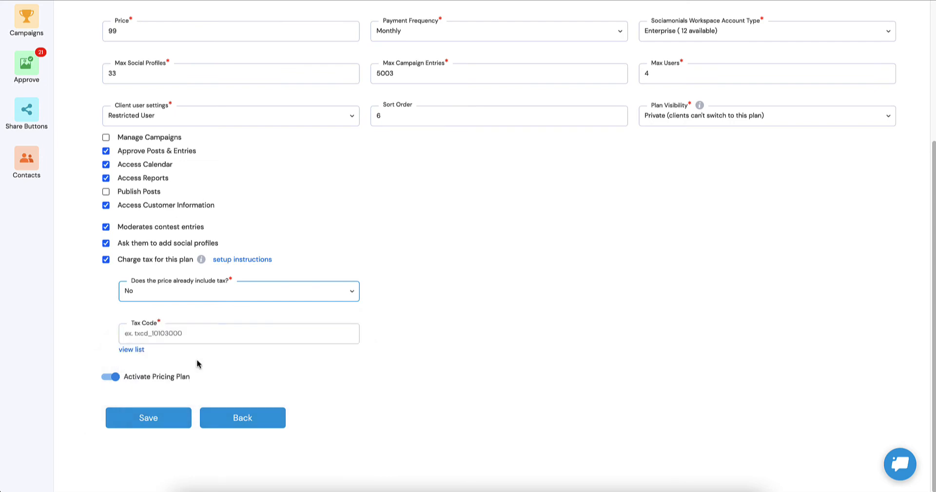
mouse_move(456, 326)
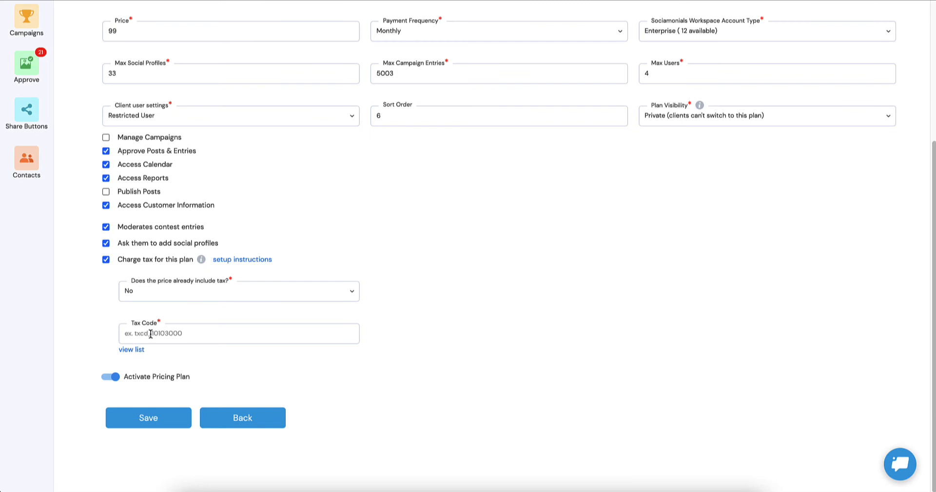
mouse_move(132, 350)
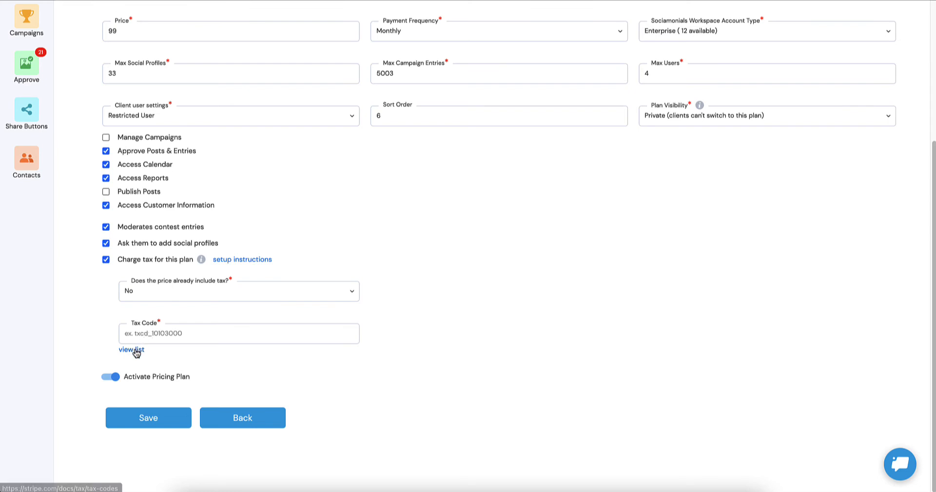
mouse_move(131, 350)
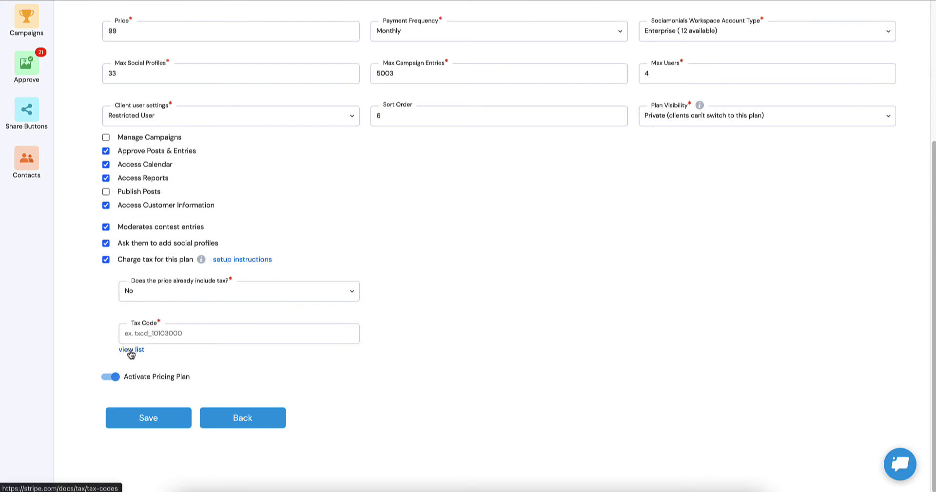
- In Stripe's tax codes list, select the SaaS electronic download code txcd_10103100
left_click(131, 350)
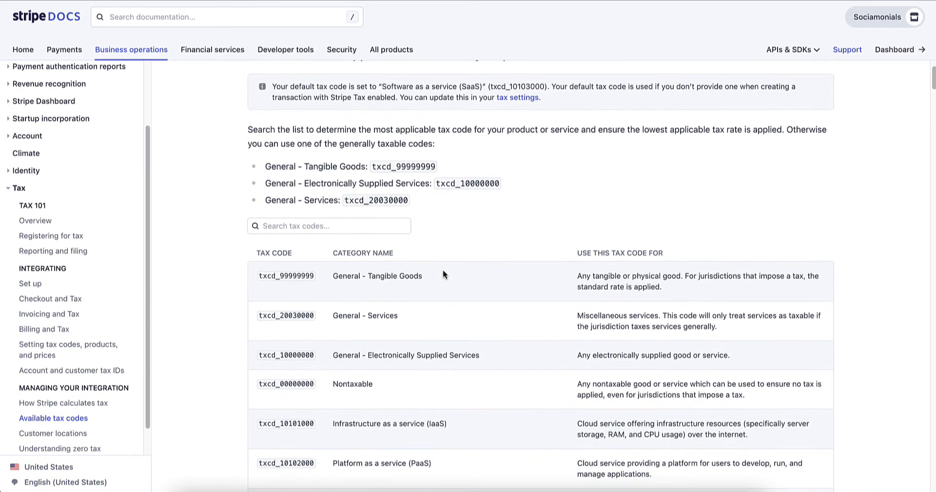
mouse_move(383, 315)
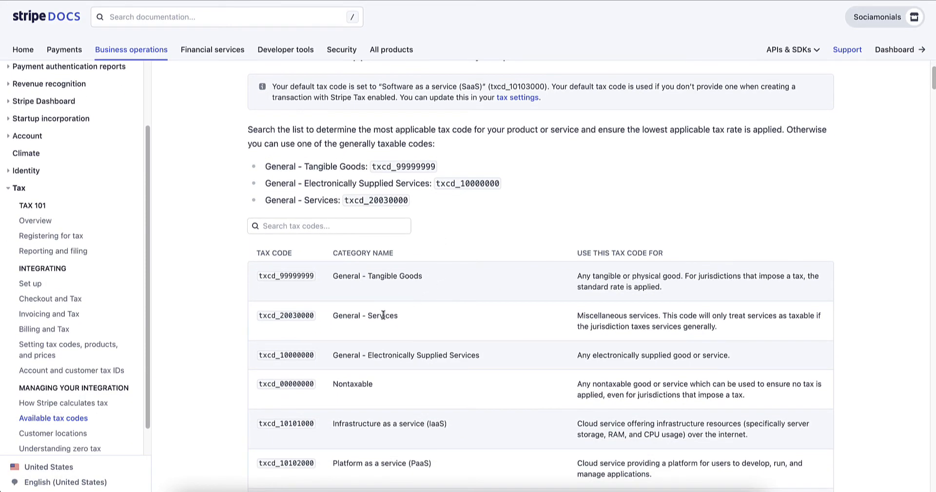
scroll("down", 3)
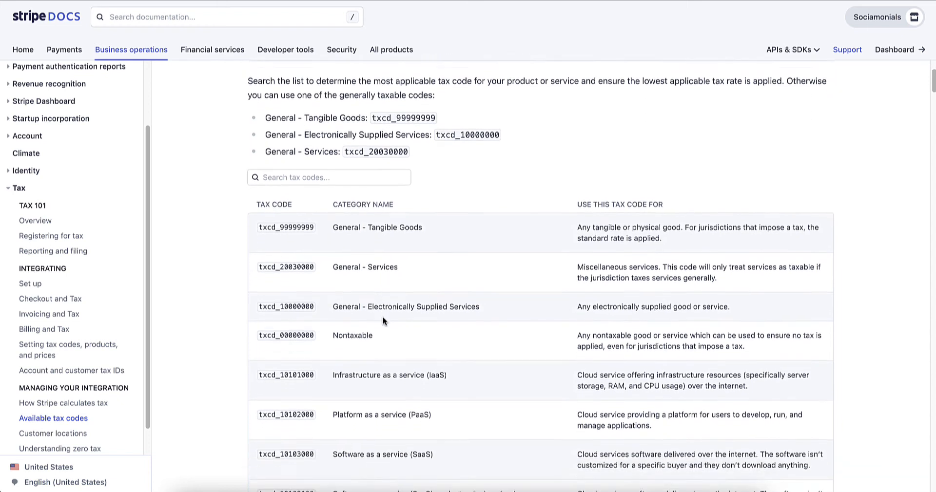
scroll("down", 3)
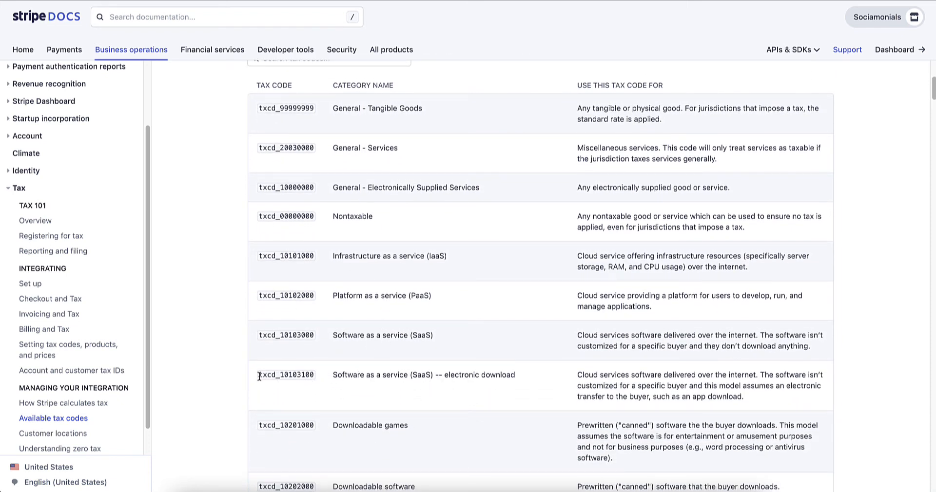
double_click(285, 374)
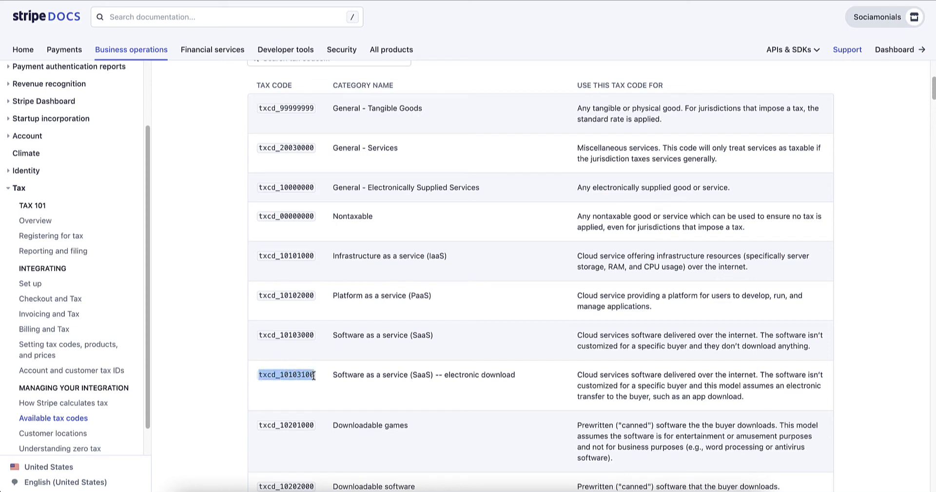
mouse_move(559, 124)
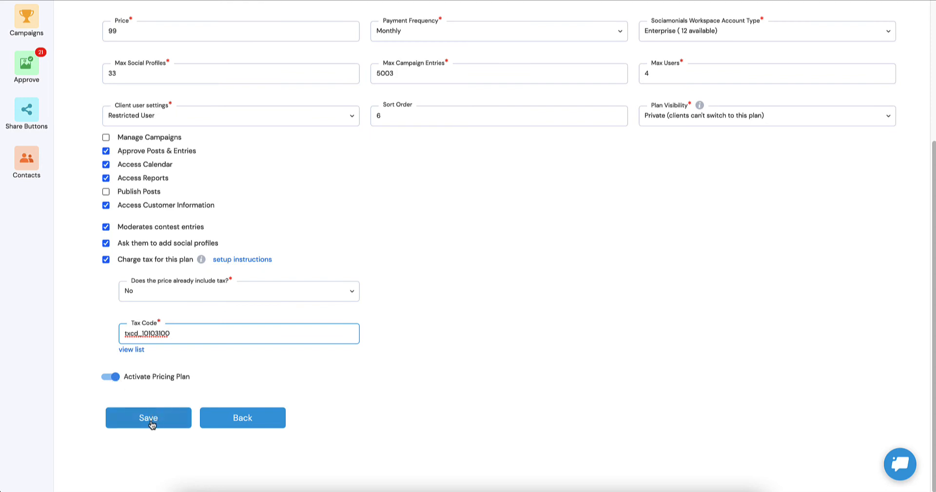
- Save the Junior plan with tax code txcd_10103100 and return to the Pricing Plans table
left_click(148, 418)
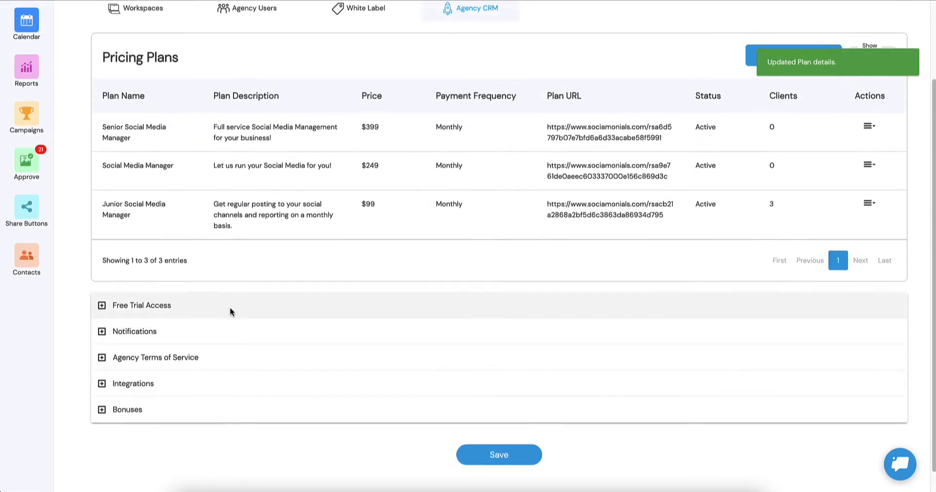
scroll("up", 3)
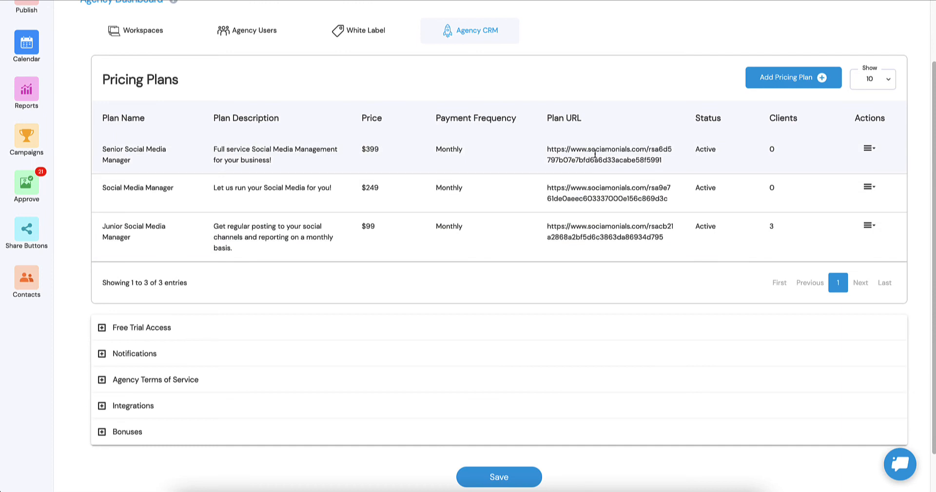
mouse_move(579, 158)
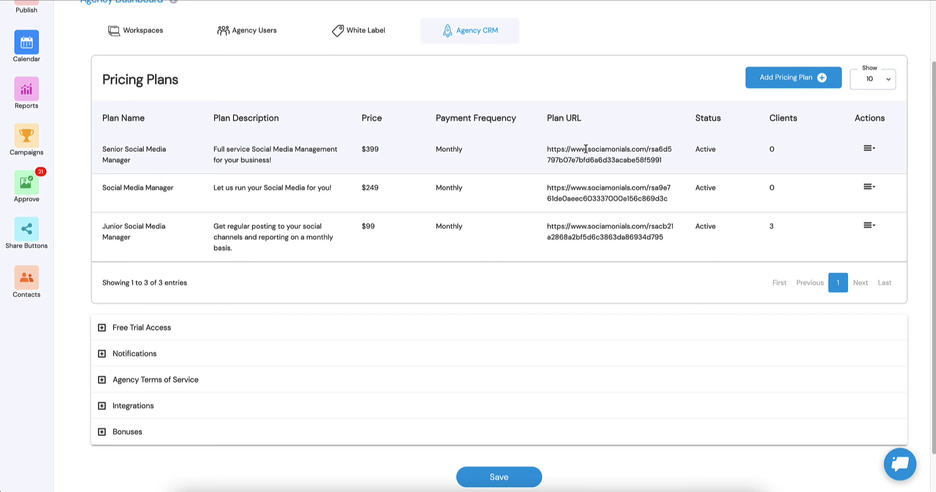
left_click(142, 30)
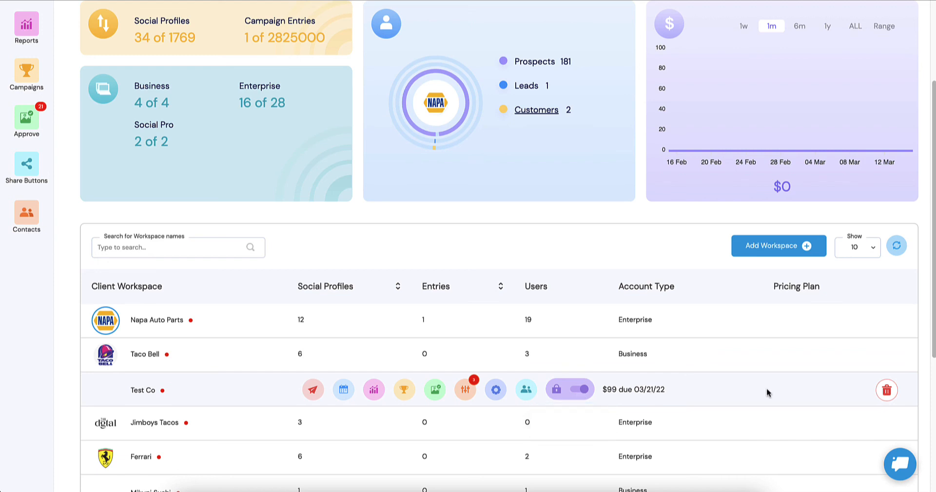
mouse_move(887, 390)
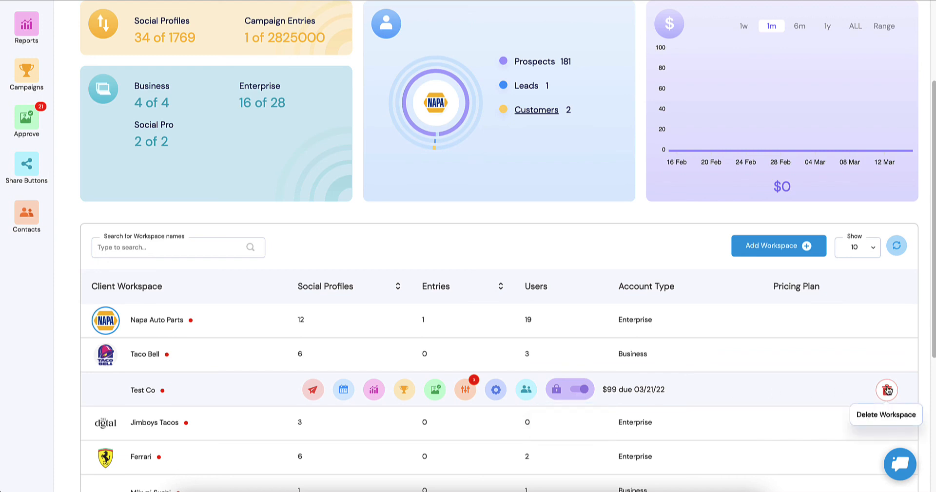